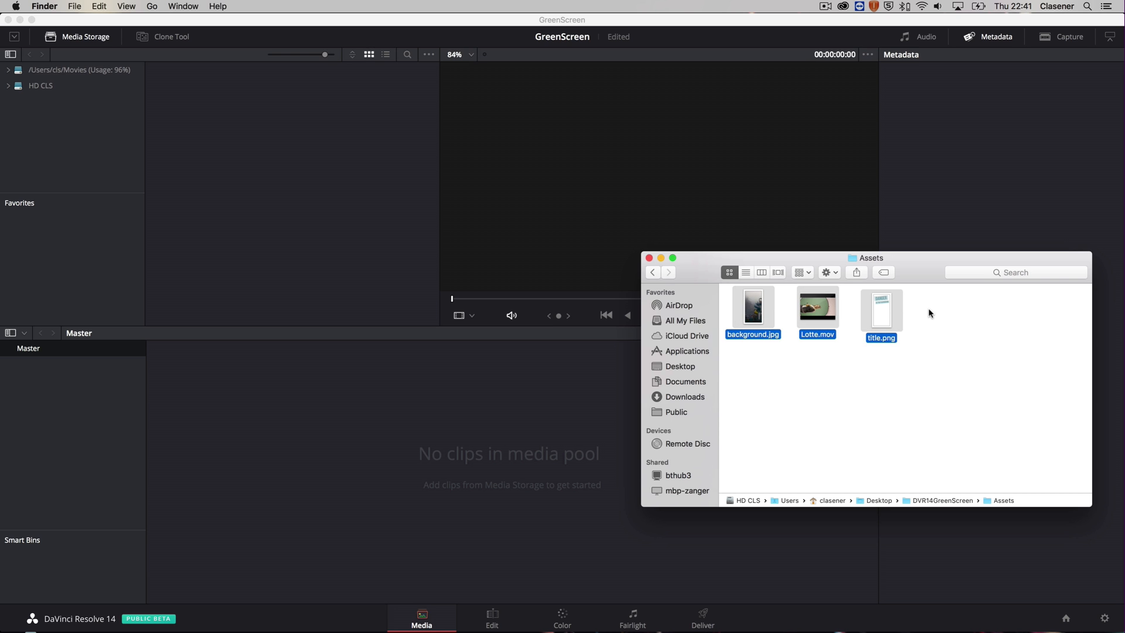
{"action": "mouse_move", "coordinate": [886, 315]}
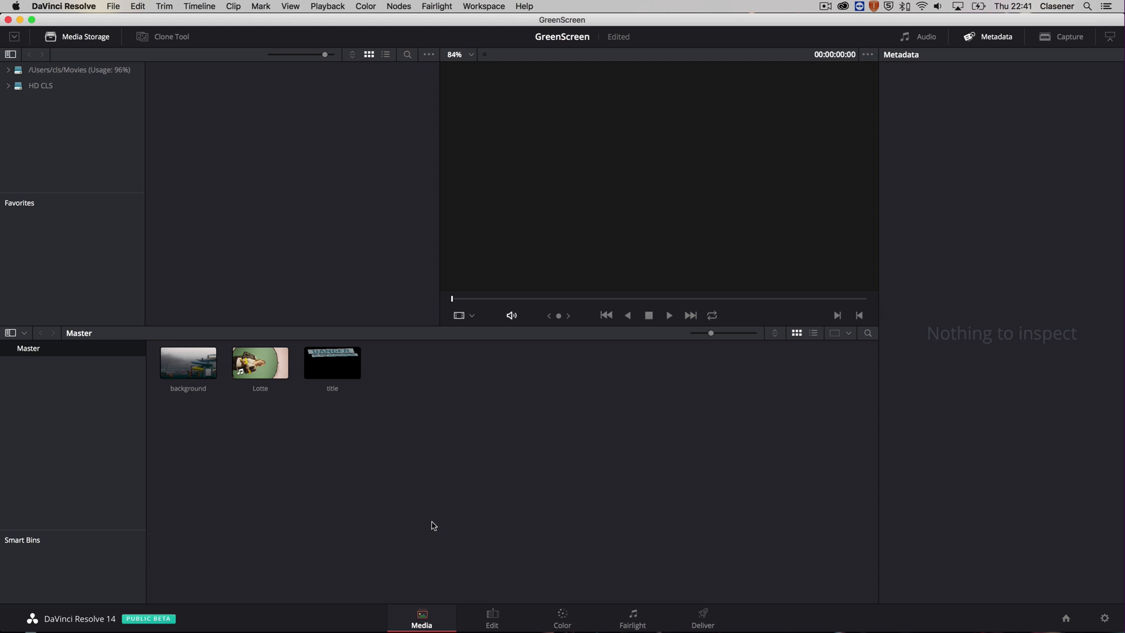
{"action": "mouse_move", "coordinate": [127, 407]}
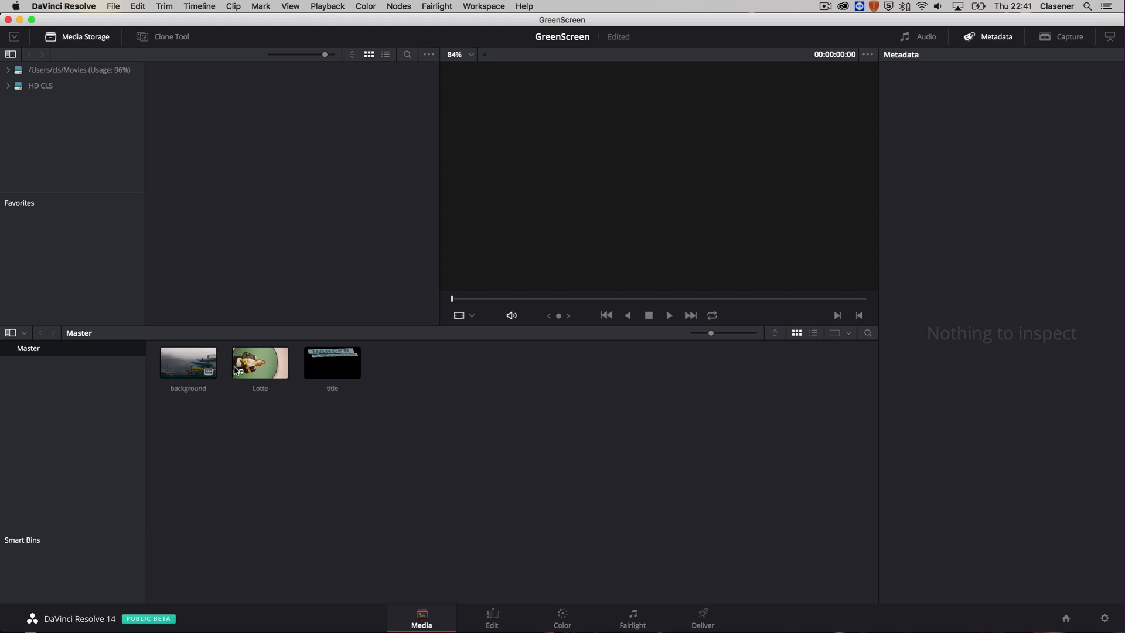
Step: Review the imported Lotte and background clips in the Media Pool
{"action": "left_click", "coordinate": [188, 362]}
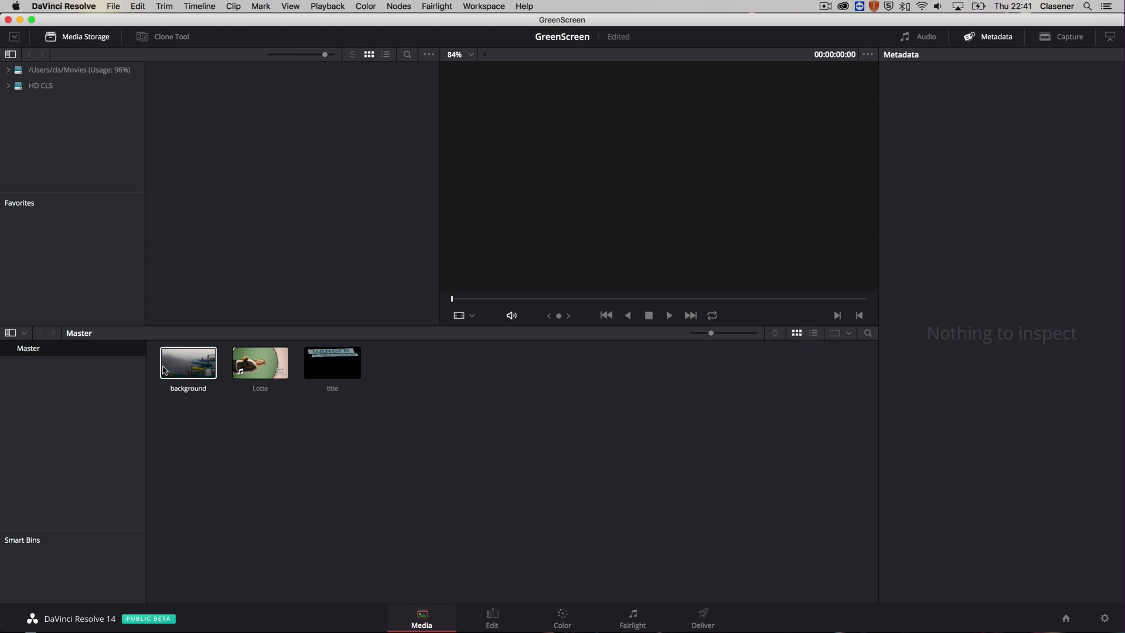
{"action": "left_click", "coordinate": [261, 361]}
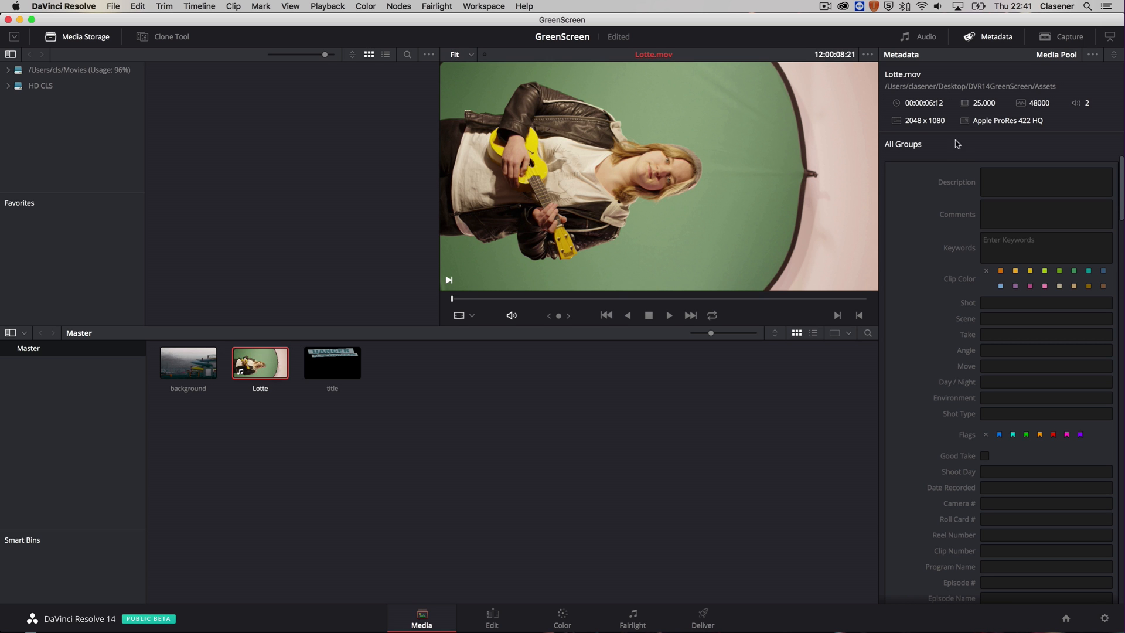
{"action": "mouse_move", "coordinate": [912, 130]}
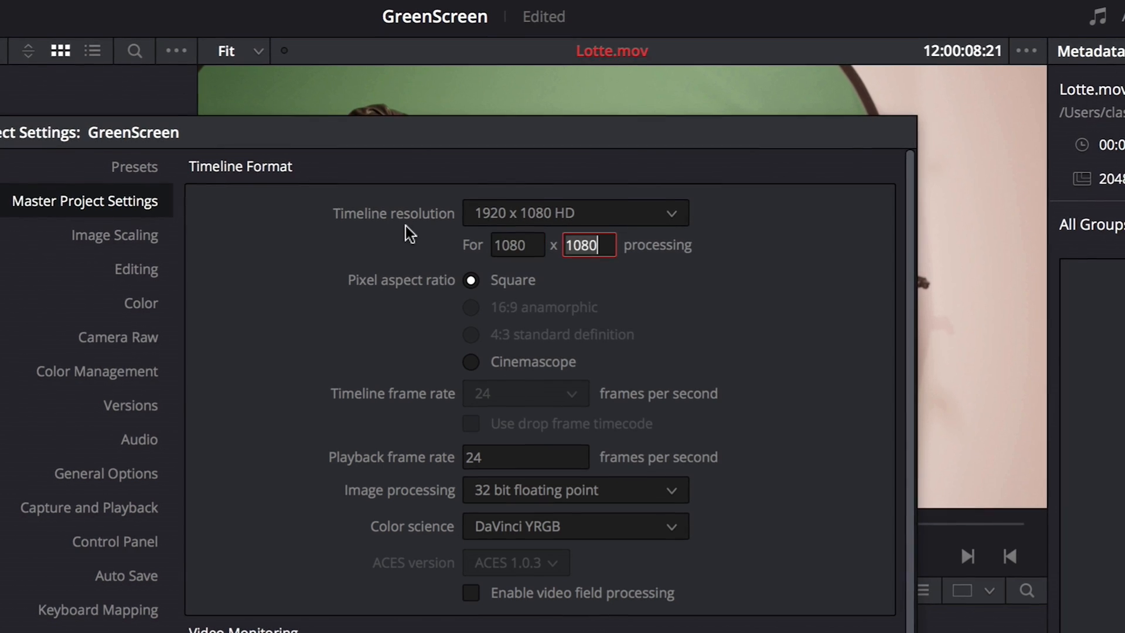
Step: Enter a custom timeline resolution of 1080 x 1920 in Project Settings
{"action": "type", "text": "20"}
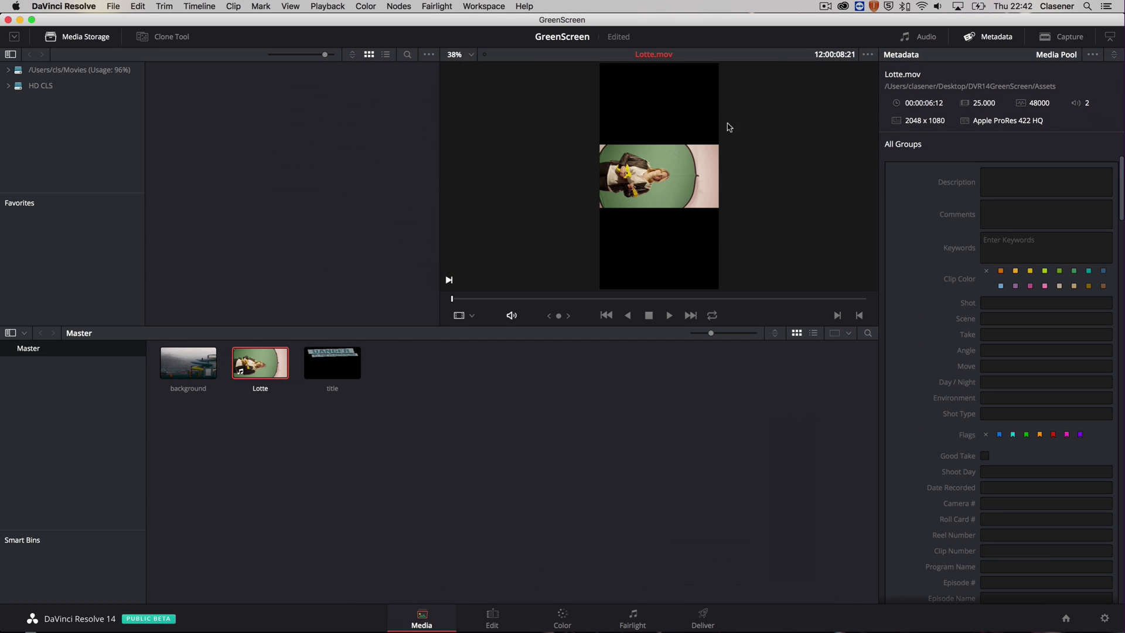
{"action": "mouse_move", "coordinate": [670, 4]}
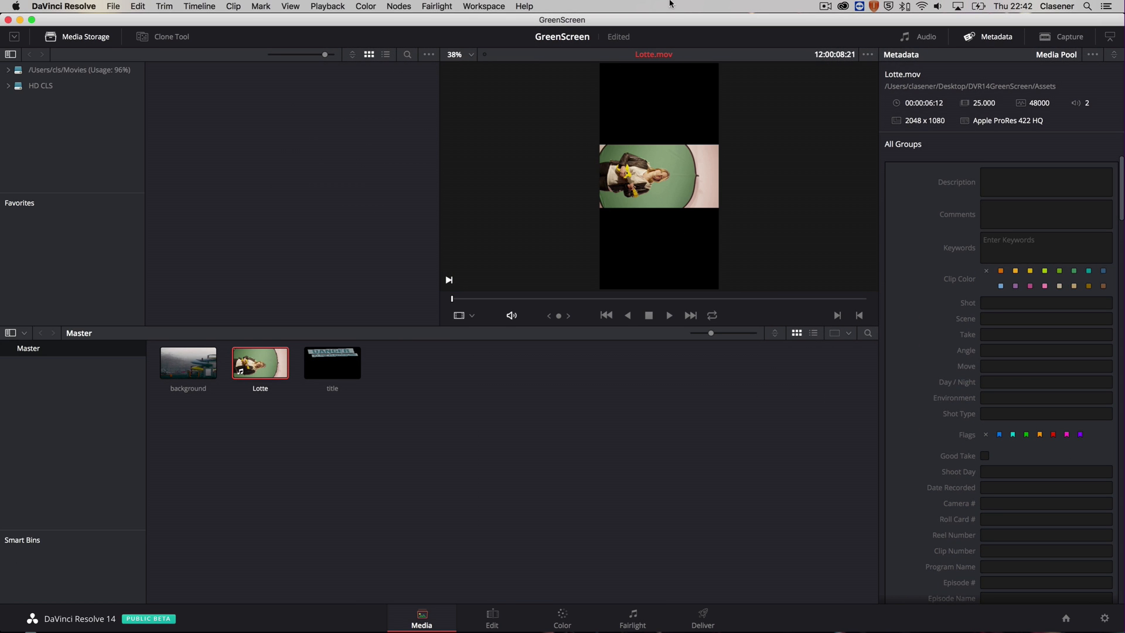
{"action": "mouse_move", "coordinate": [625, 170]}
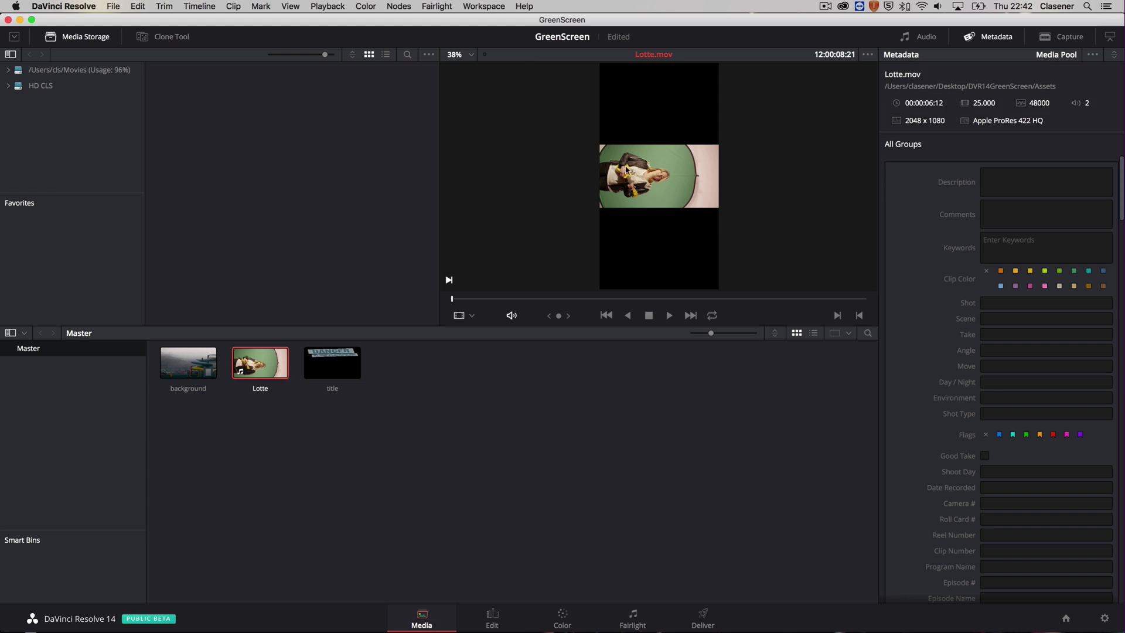
{"action": "mouse_move", "coordinate": [661, 190]}
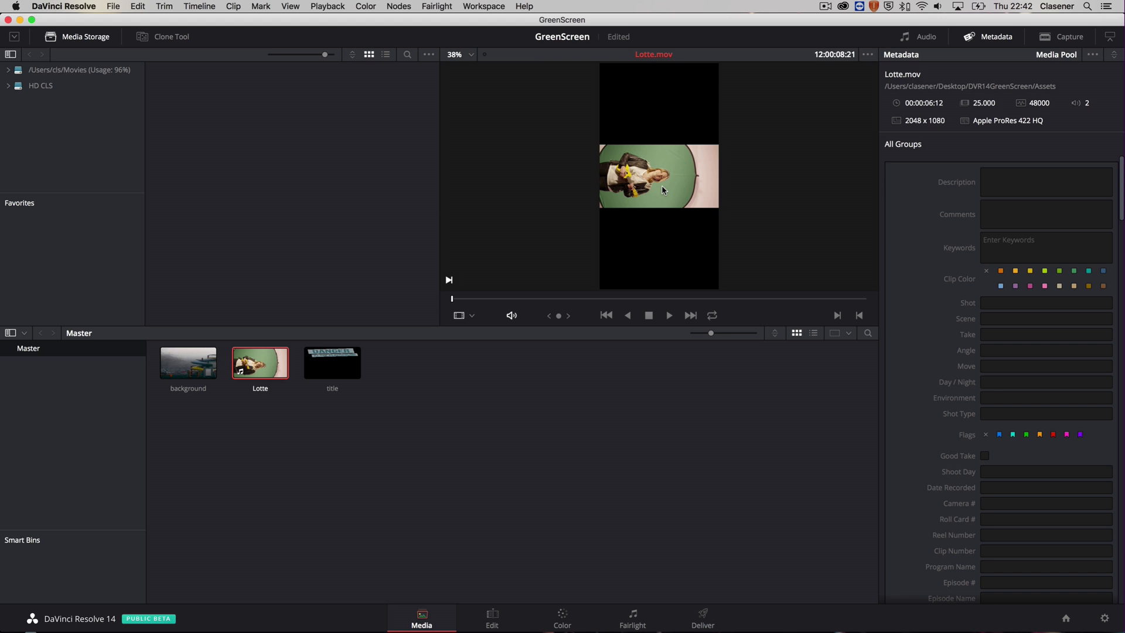
{"action": "mouse_move", "coordinate": [506, 570]}
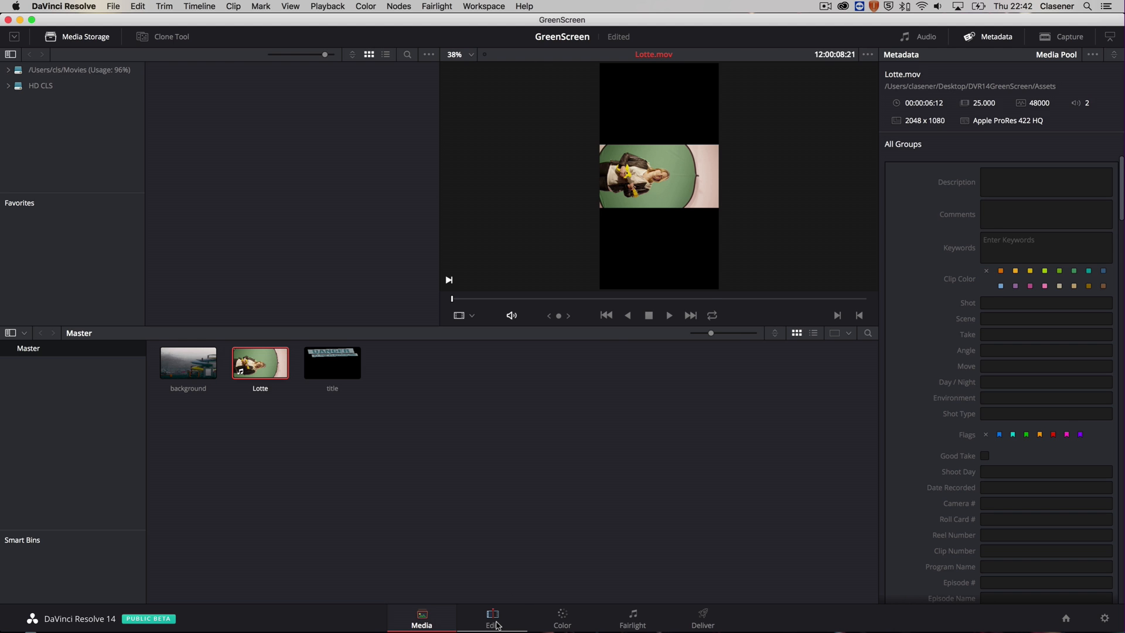
Step: On the Edit page, place Lotte on V2 above background and remove Lotte's audio
{"action": "left_click", "coordinate": [491, 618]}
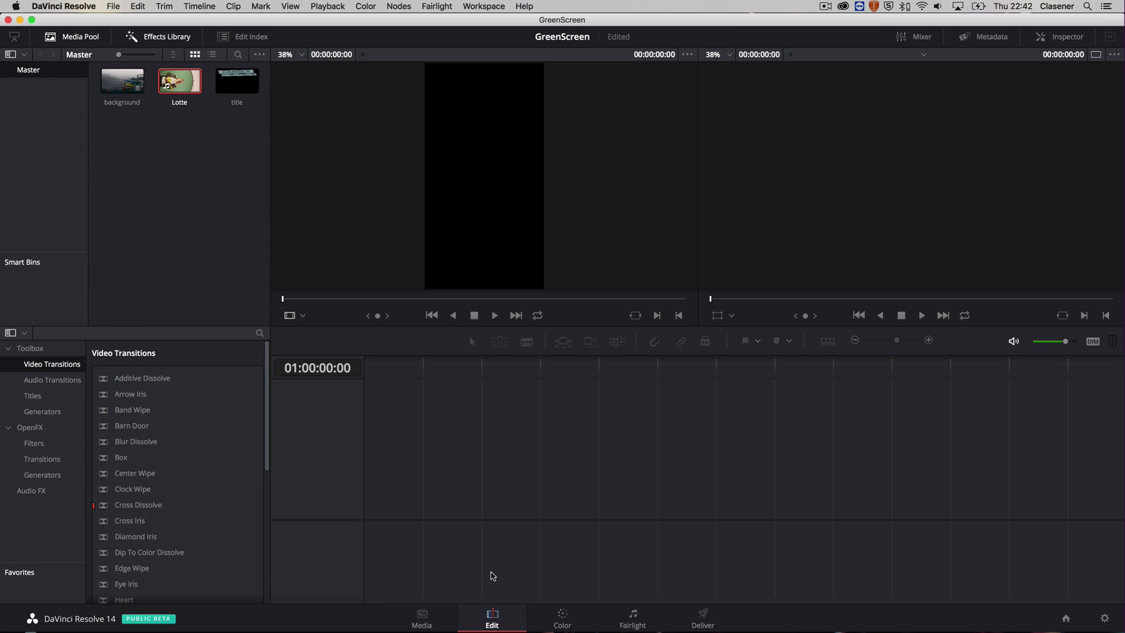
{"action": "mouse_move", "coordinate": [258, 287]}
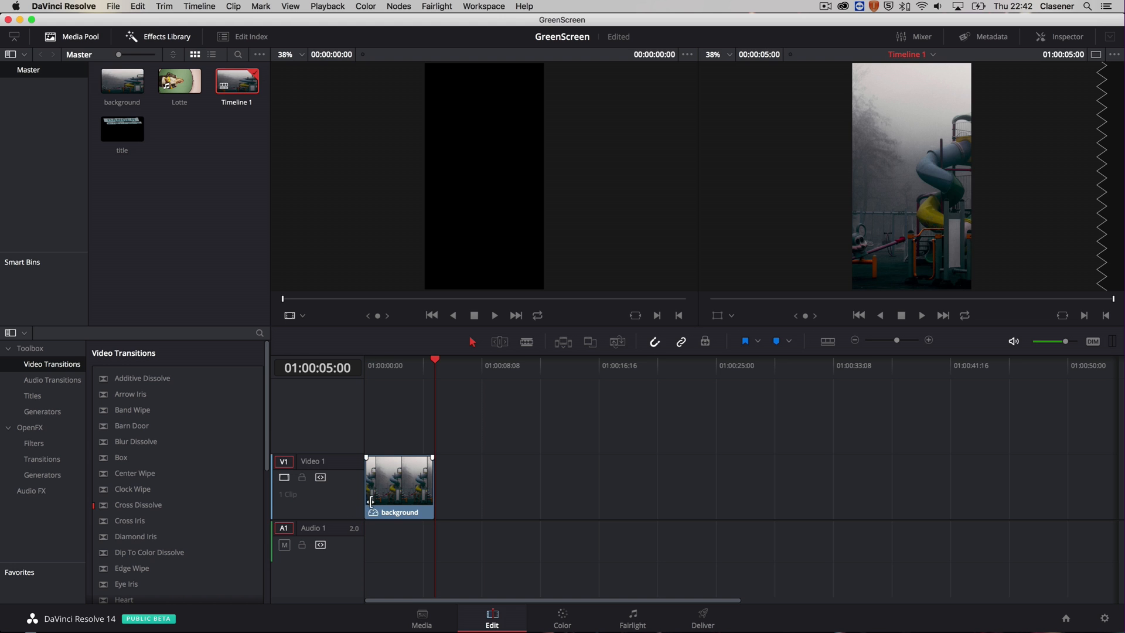
{"action": "left_click", "coordinate": [179, 78]}
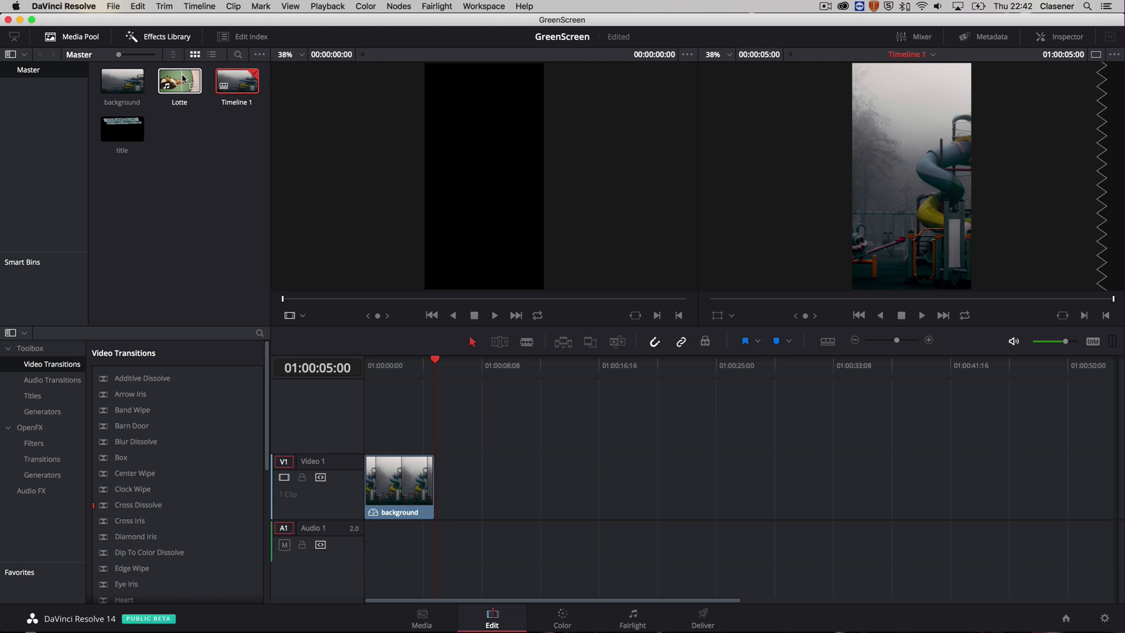
{"action": "left_click_drag", "start_coordinate": [178, 78], "coordinate": [402, 413]}
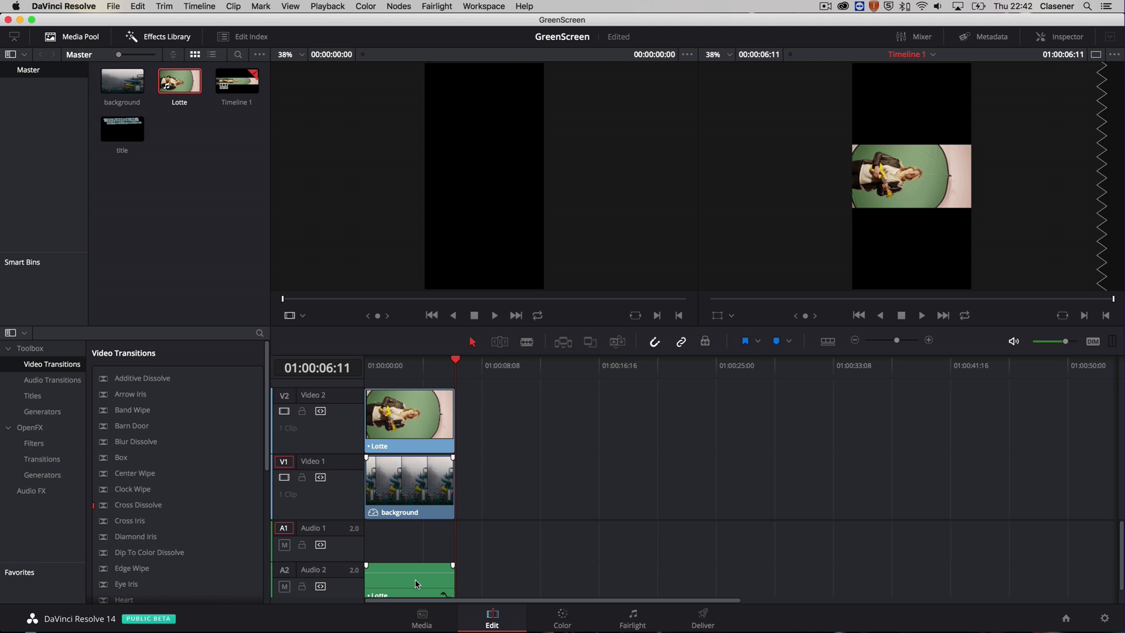
{"action": "left_click", "coordinate": [409, 580]}
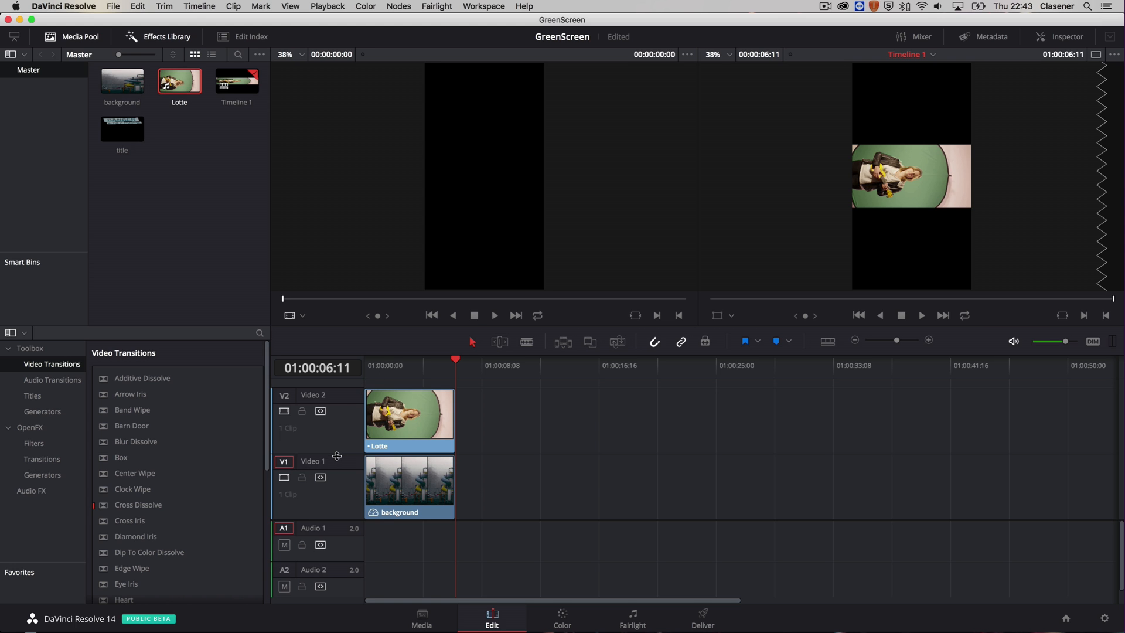
{"action": "mouse_move", "coordinate": [332, 516]}
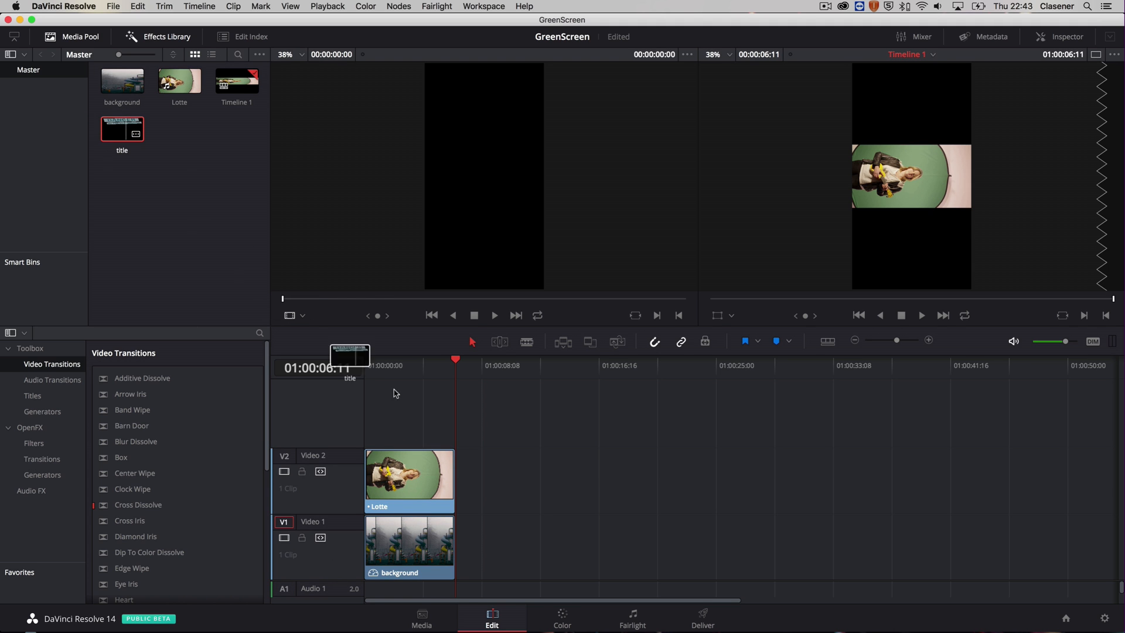
Step: Place title.png on V3 and extend it to match Lotte's length
{"action": "left_click_drag", "start_coordinate": [122, 129], "coordinate": [398, 409]}
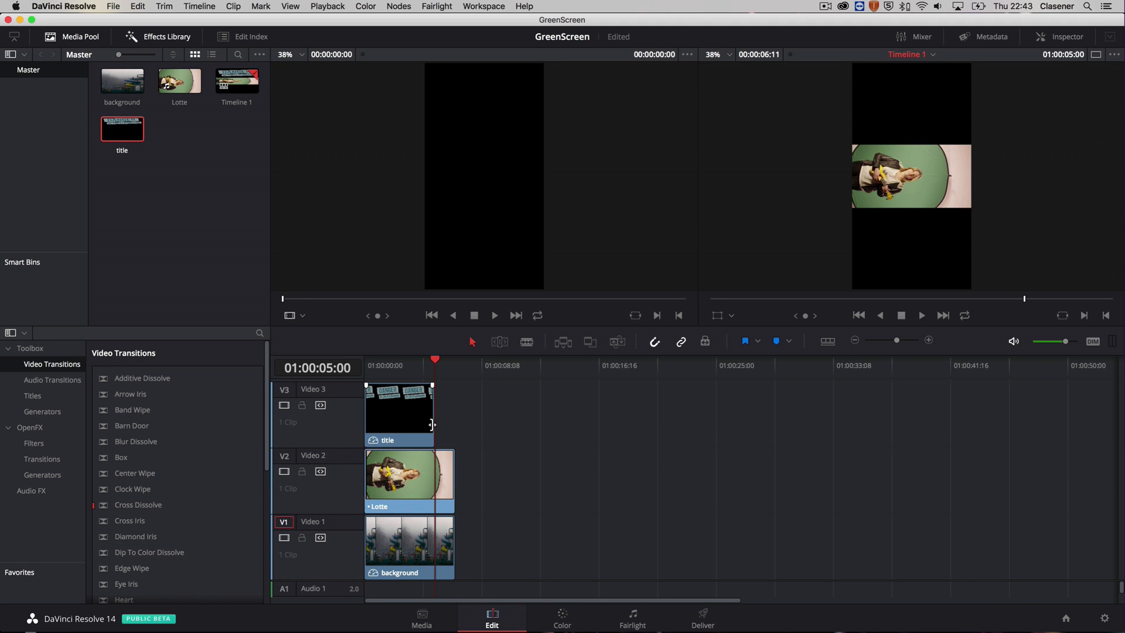
{"action": "left_click_drag", "start_coordinate": [434, 423], "coordinate": [456, 423]}
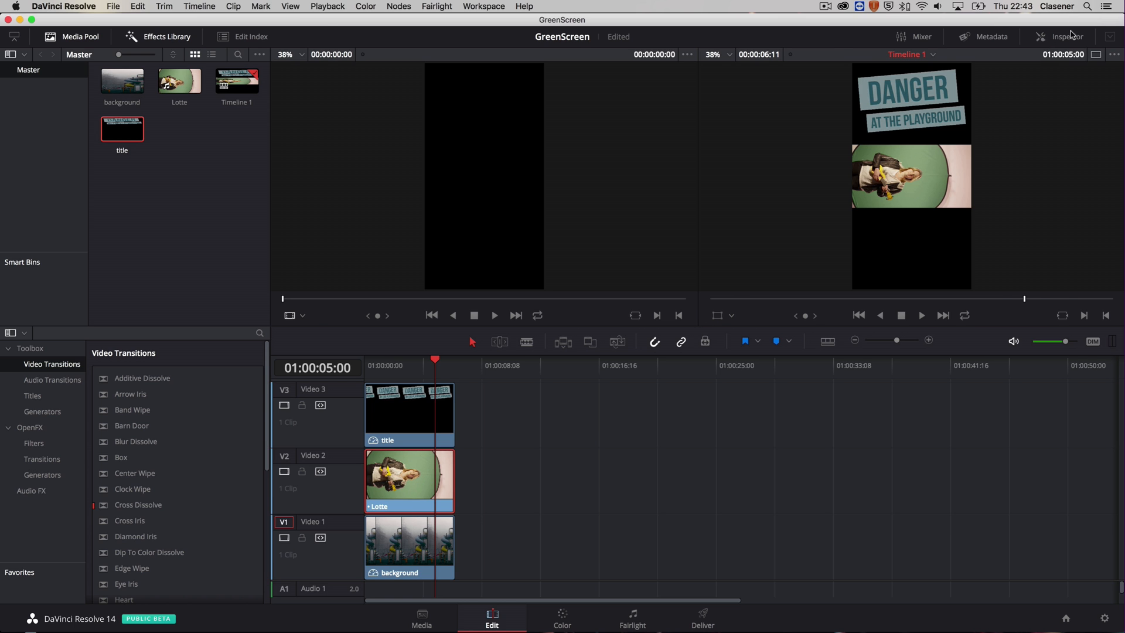
Step: In the Inspector, set Lotte's Rotation Angle to 90
{"action": "left_click", "coordinate": [1064, 36]}
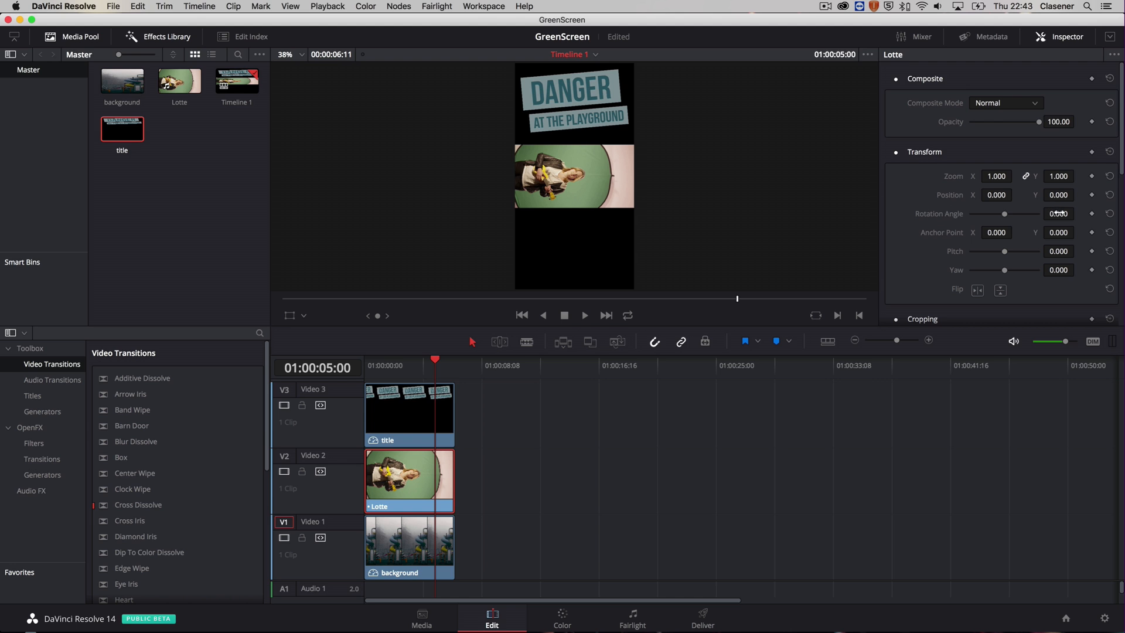
{"action": "type", "text": "90"}
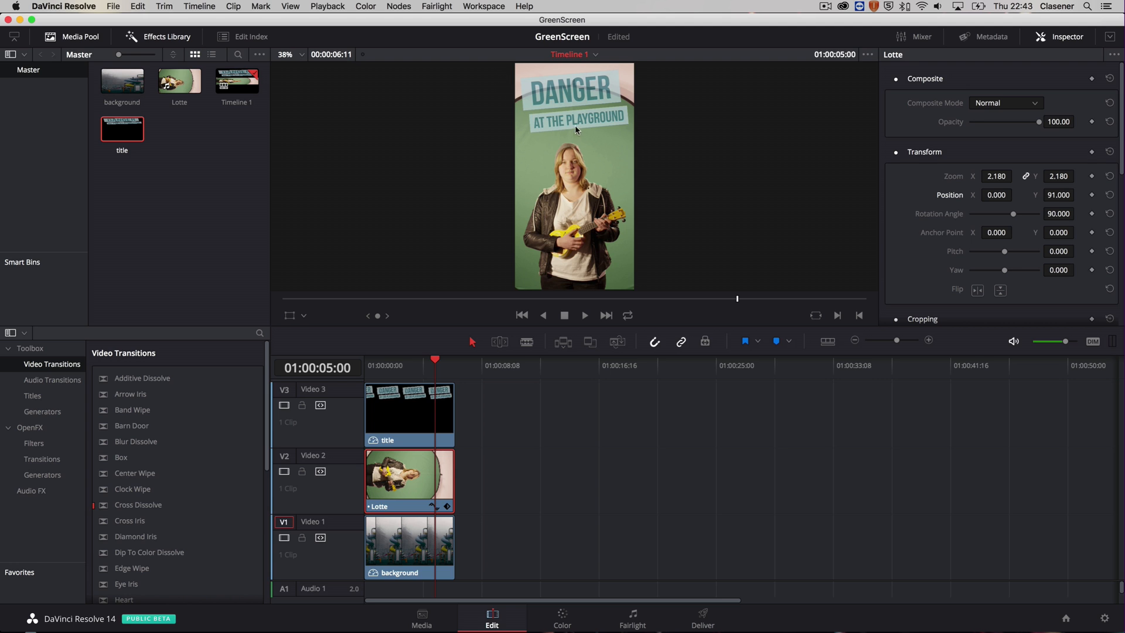
{"action": "mouse_move", "coordinate": [520, 143]}
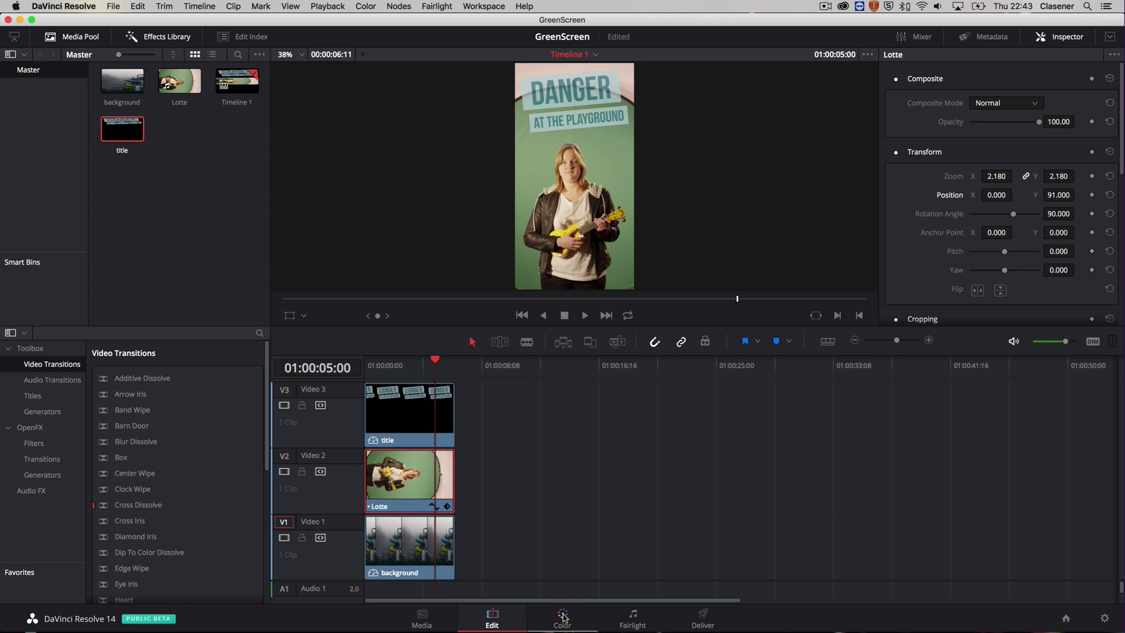
Step: On the Color page, select the Lotte clip and bring up the Qualifier palette
{"action": "left_click", "coordinate": [561, 618]}
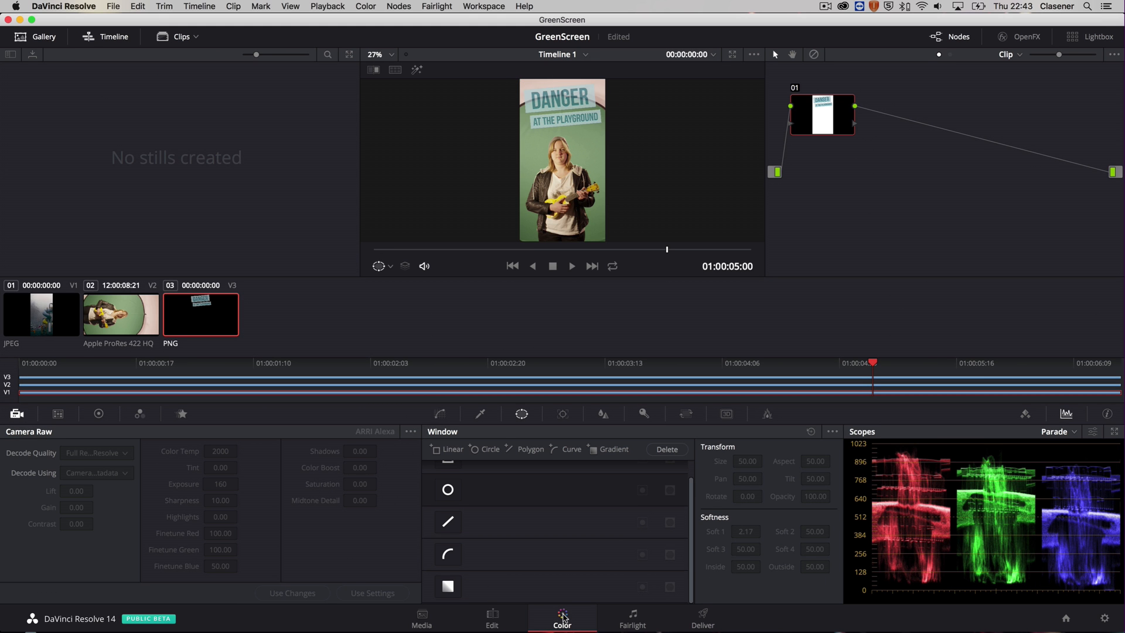
{"action": "mouse_move", "coordinate": [158, 305]}
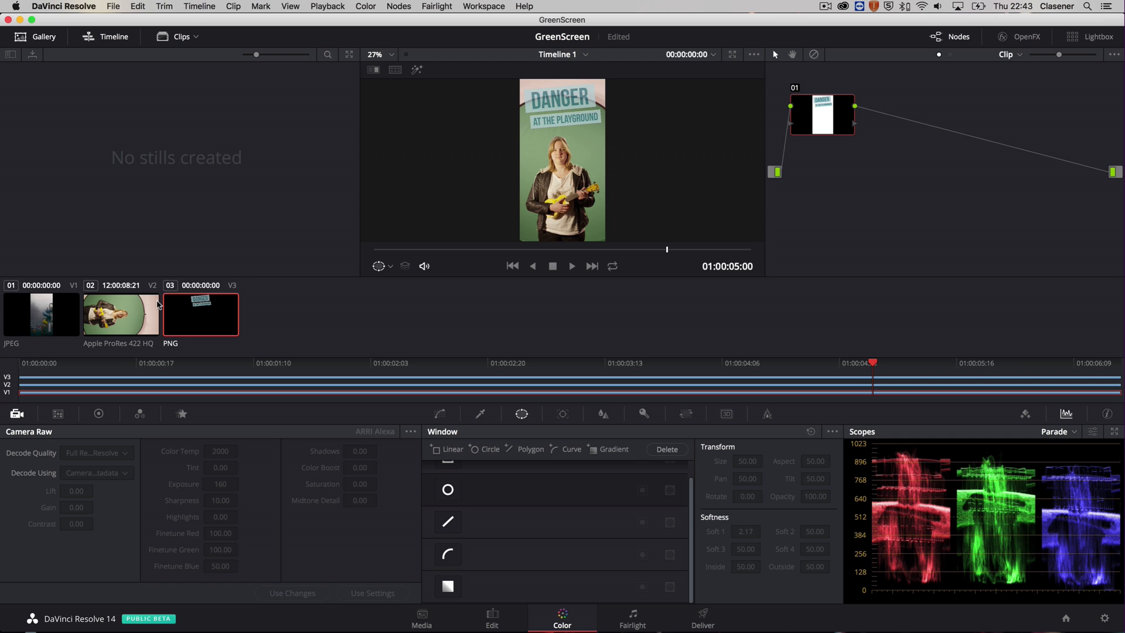
{"action": "left_click", "coordinate": [120, 314]}
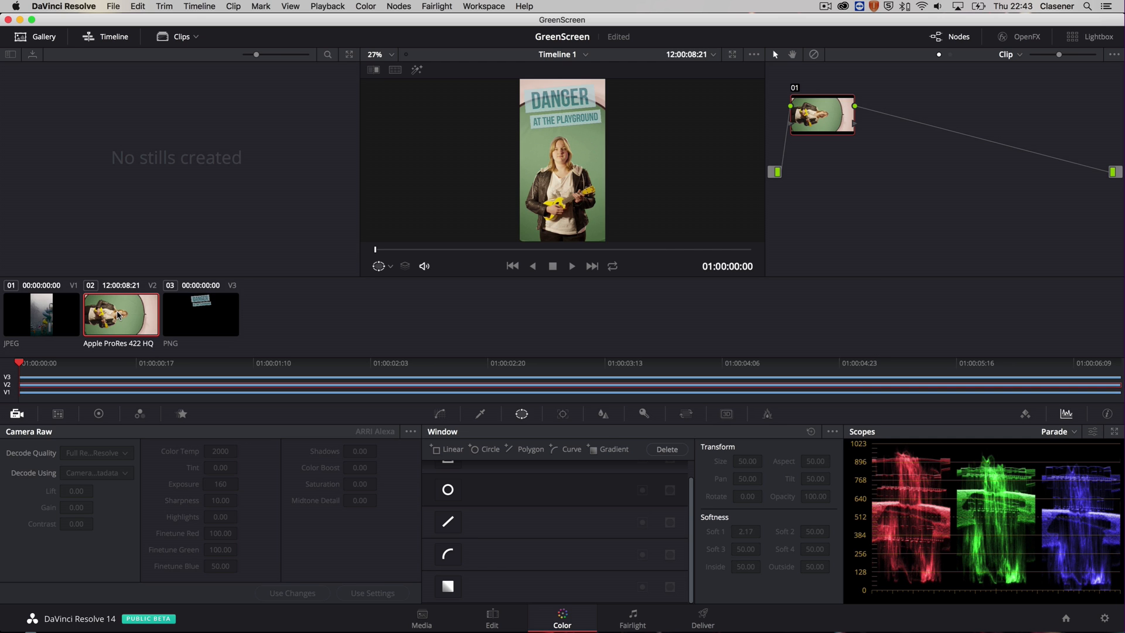
{"action": "mouse_move", "coordinate": [884, 223]}
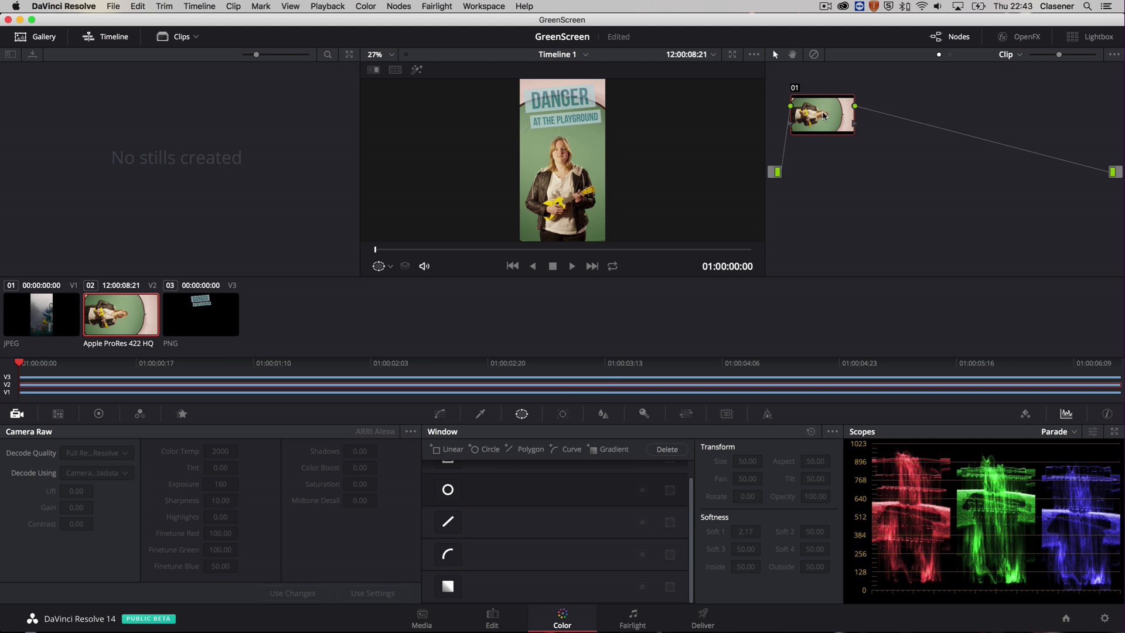
{"action": "mouse_move", "coordinate": [481, 416]}
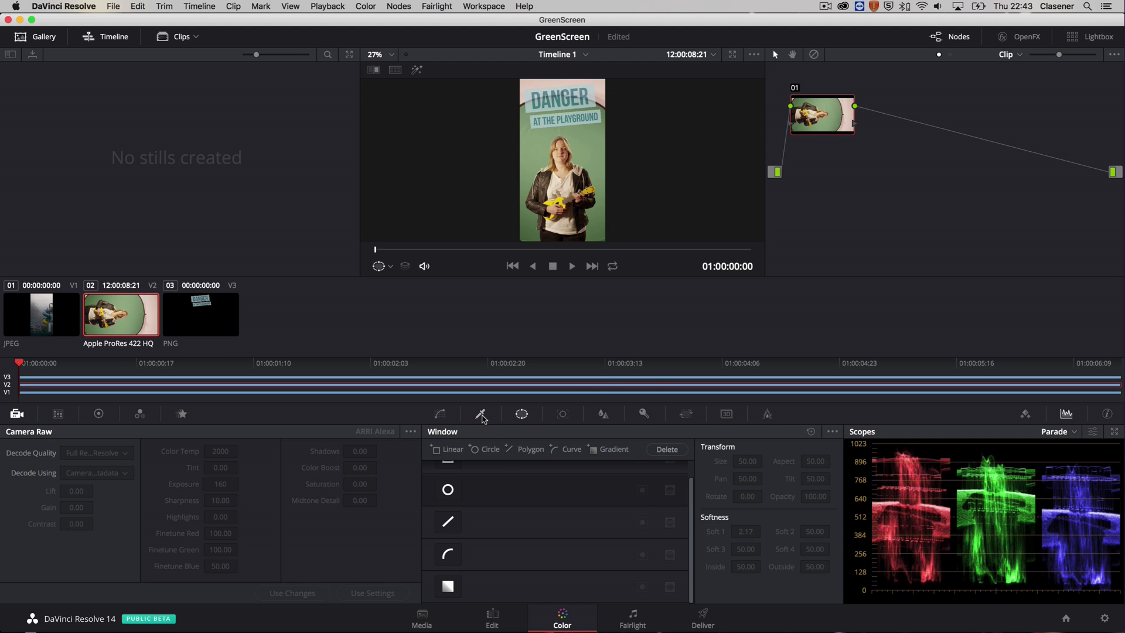
{"action": "left_click", "coordinate": [479, 414]}
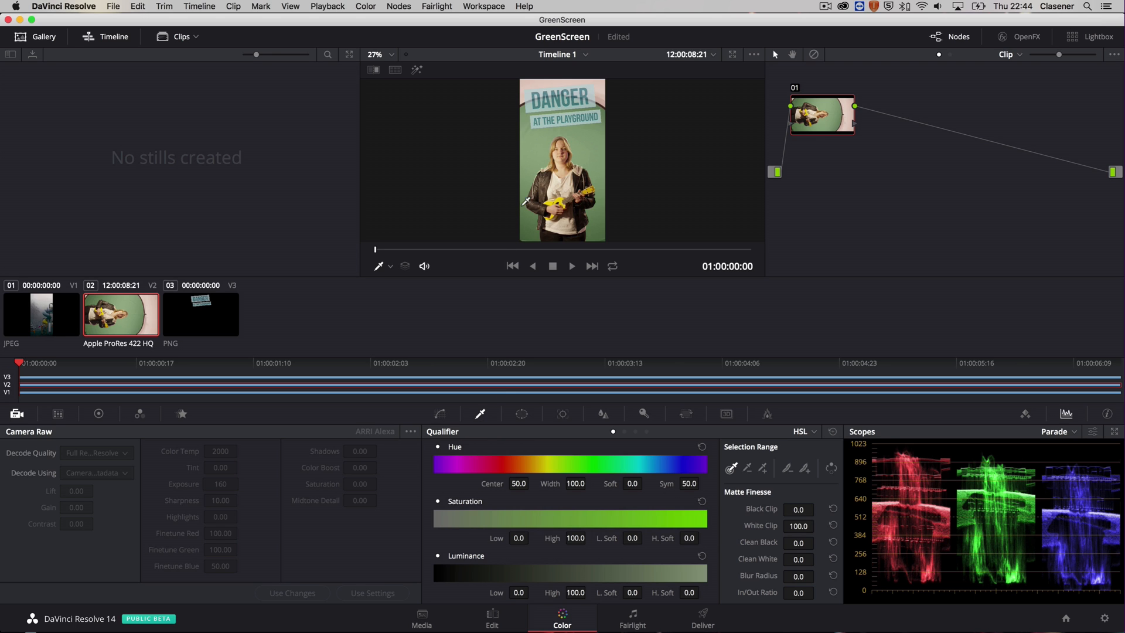
{"action": "mouse_move", "coordinate": [529, 213]}
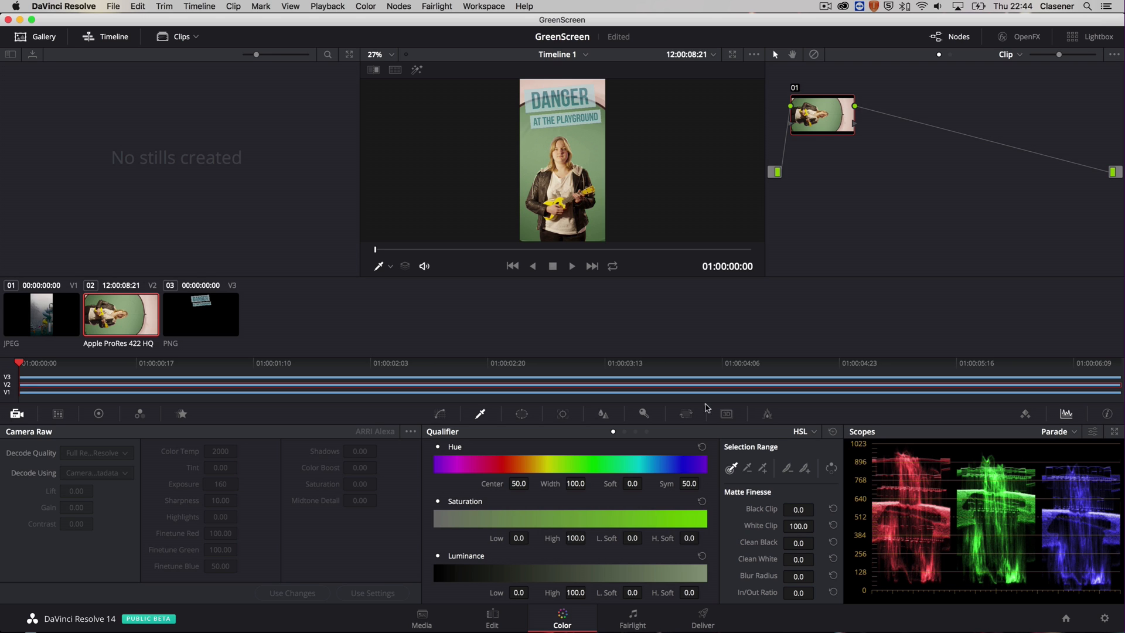
Step: Switch the qualifier to 3D keying on the green and preview the matte with Highlight
{"action": "left_click", "coordinate": [803, 431]}
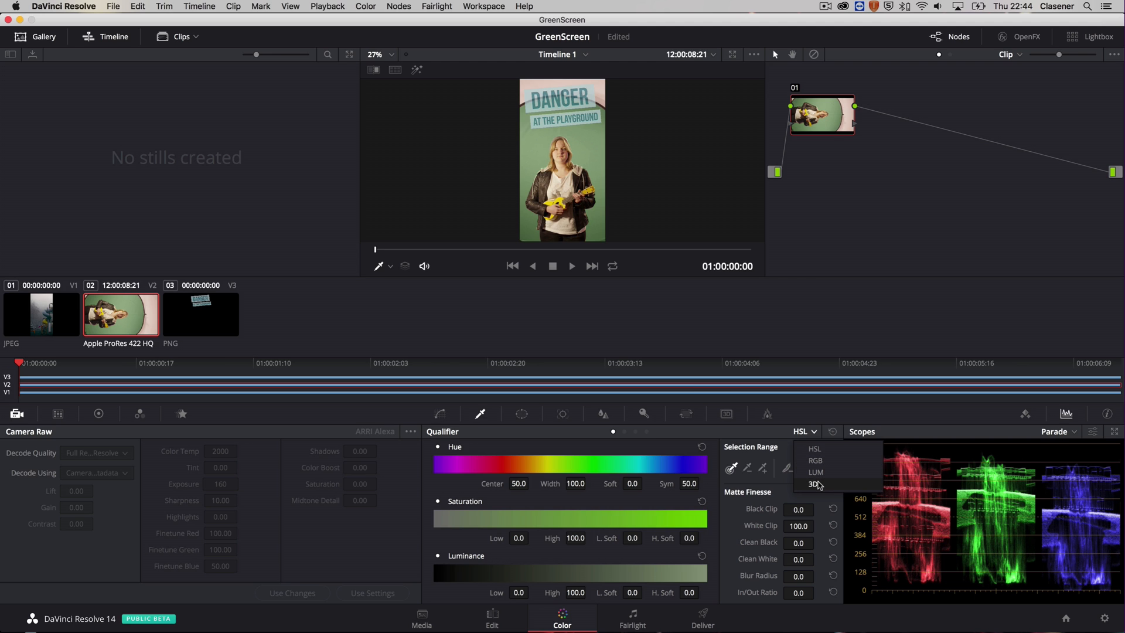
{"action": "left_click", "coordinate": [811, 484]}
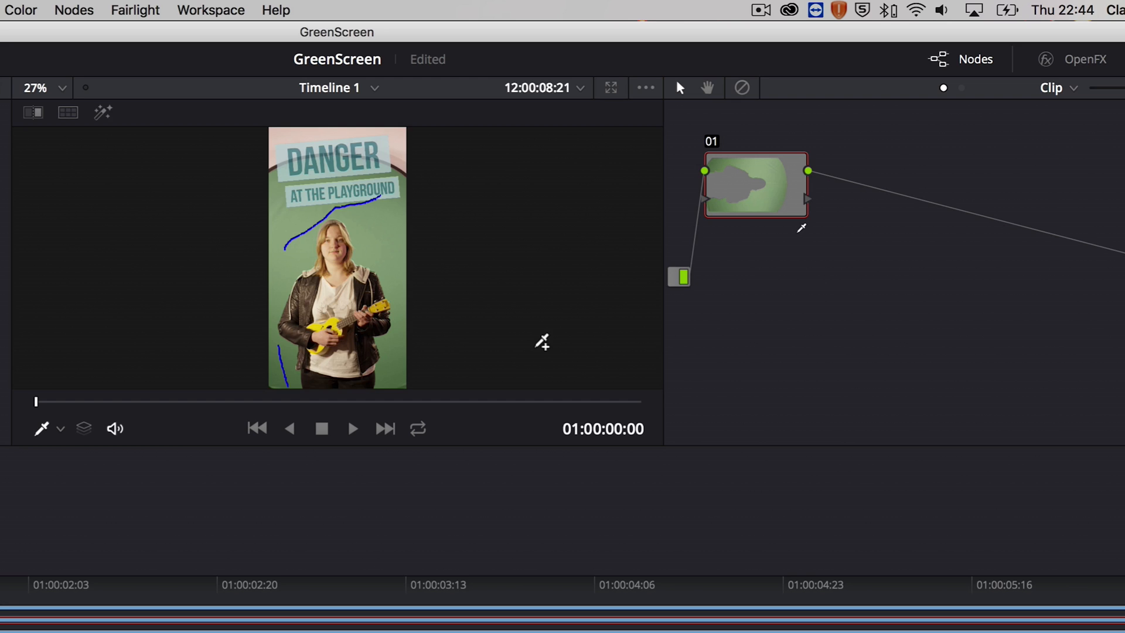
{"action": "mouse_move", "coordinate": [733, 209]}
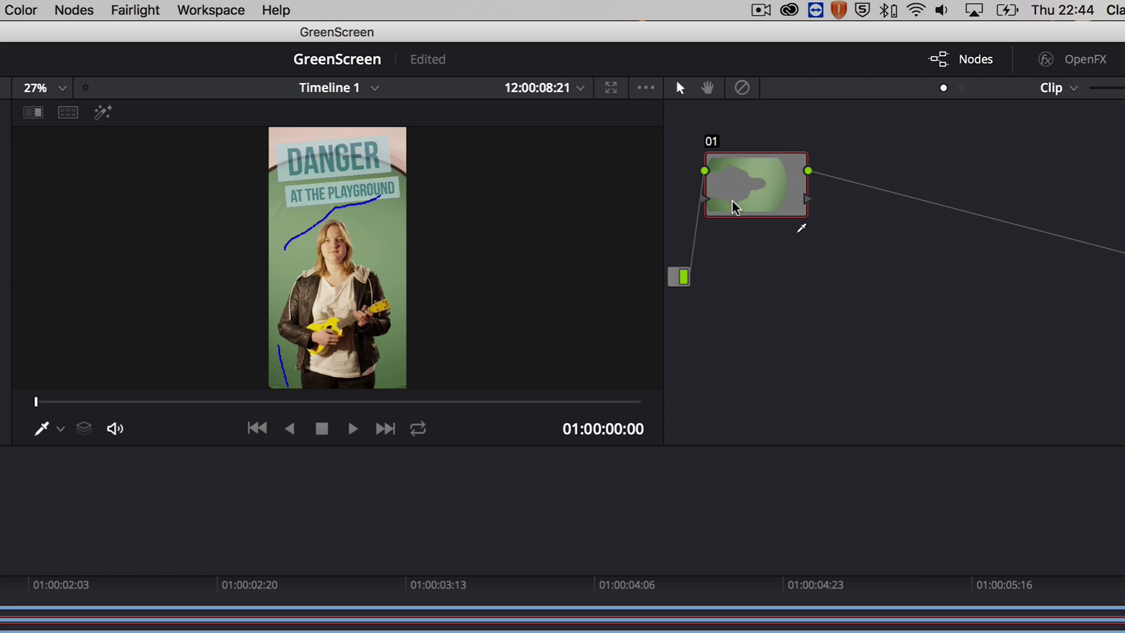
{"action": "mouse_move", "coordinate": [784, 185]}
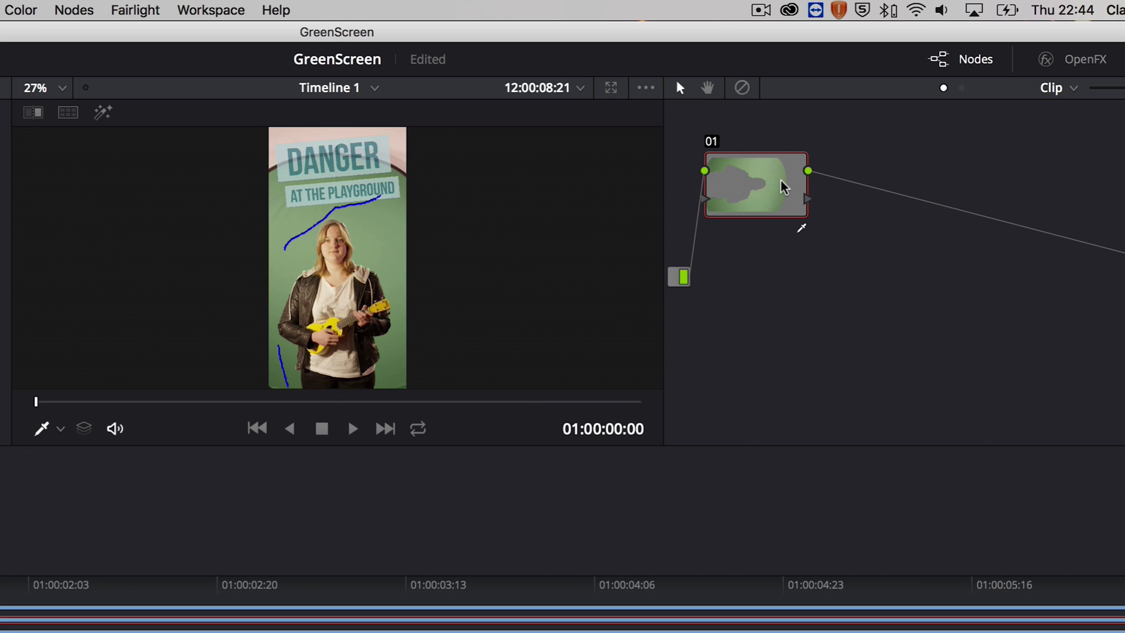
{"action": "mouse_move", "coordinate": [717, 210]}
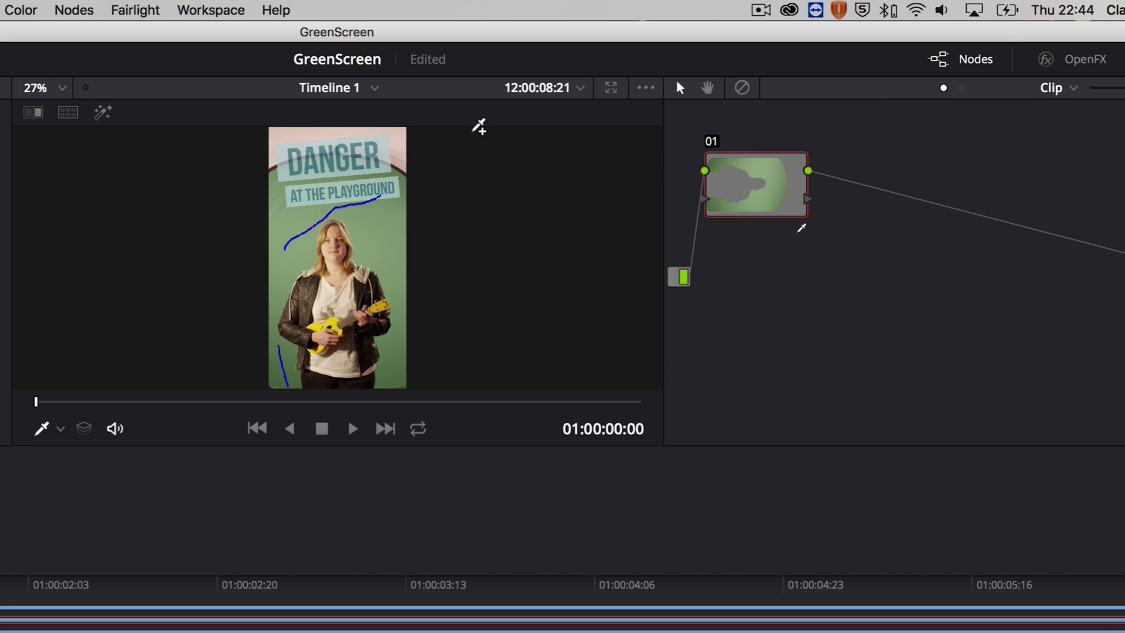
{"action": "mouse_move", "coordinate": [103, 114]}
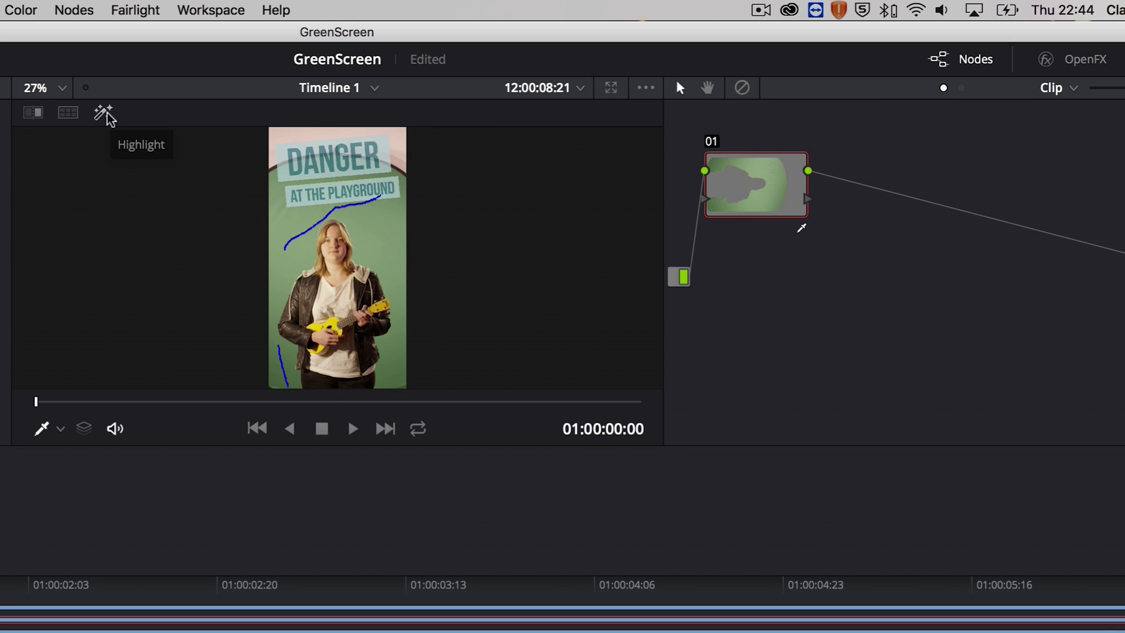
{"action": "left_click", "coordinate": [103, 112]}
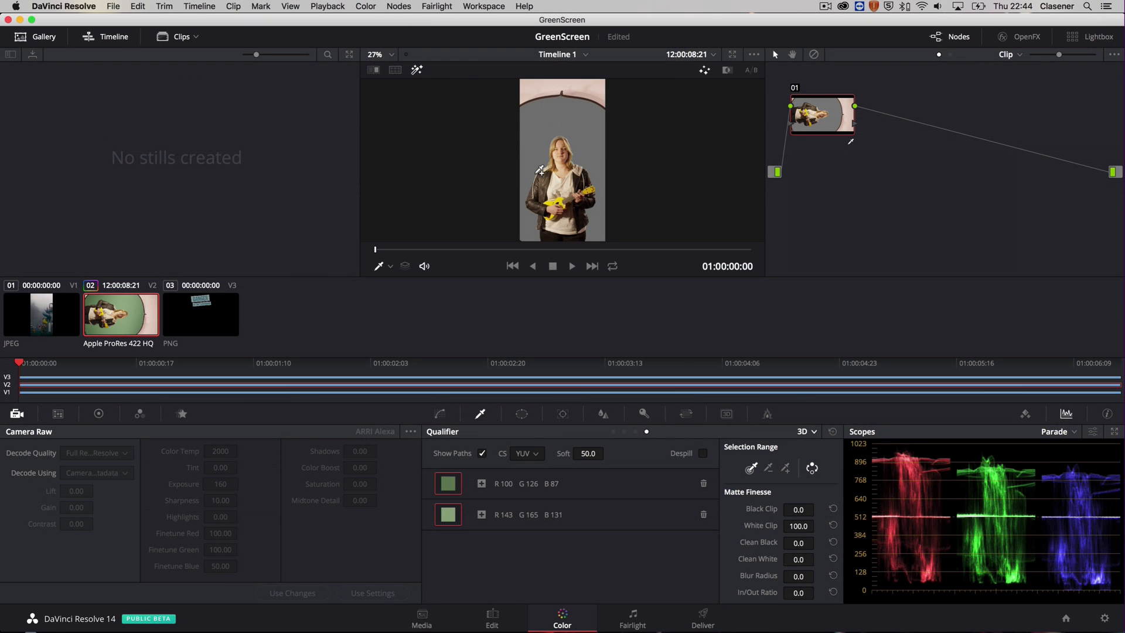
{"action": "mouse_move", "coordinate": [532, 155]}
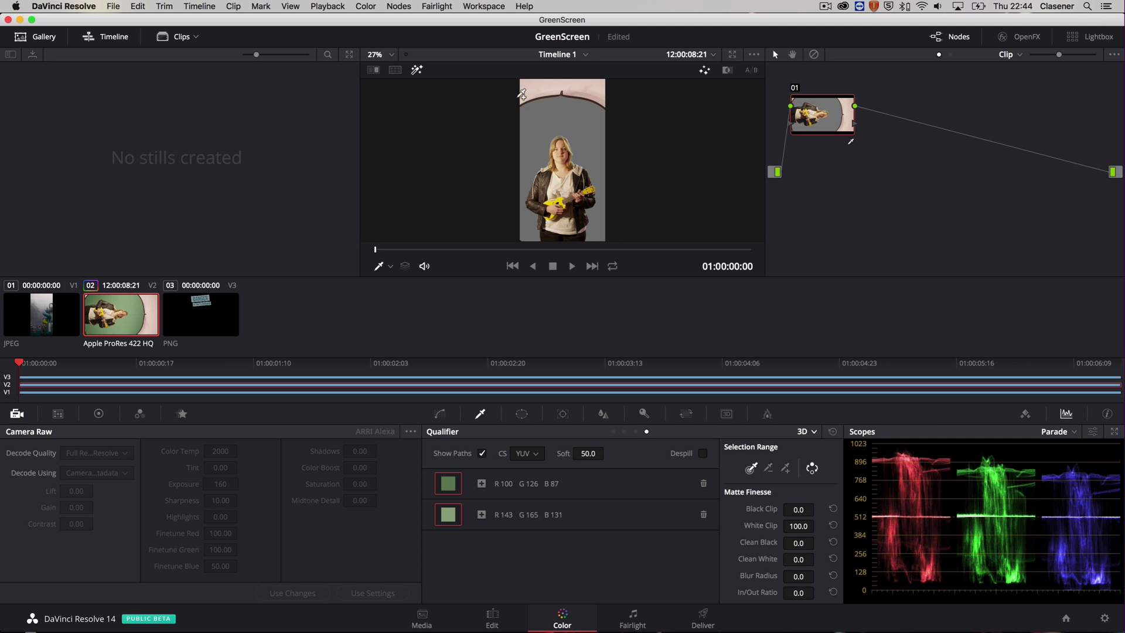
{"action": "mouse_move", "coordinate": [503, 131]}
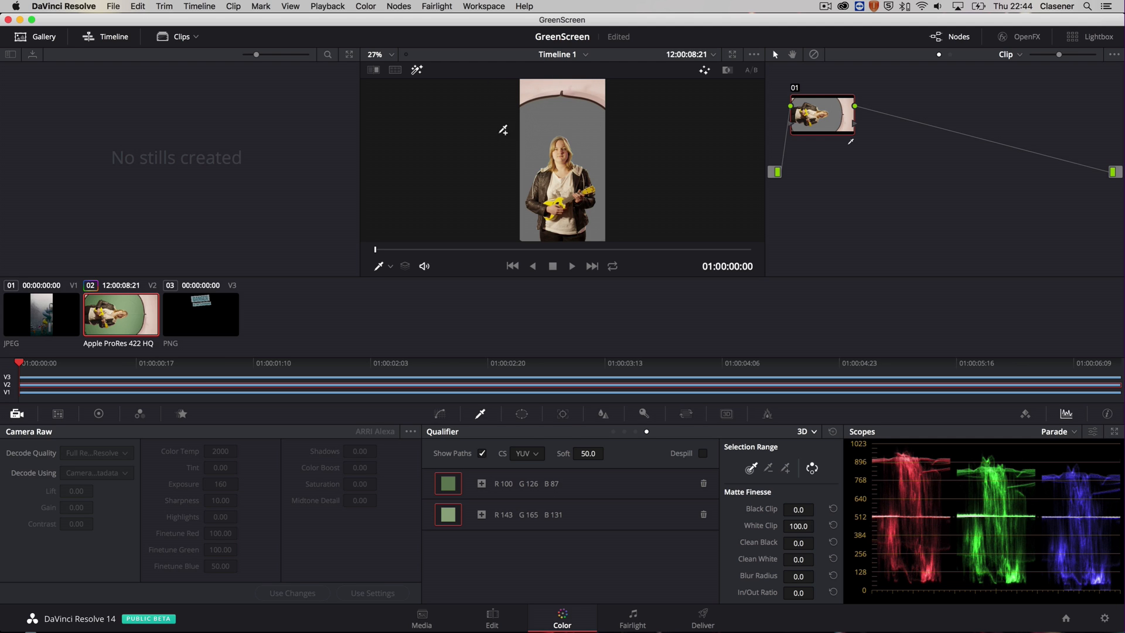
{"action": "mouse_move", "coordinate": [523, 414]}
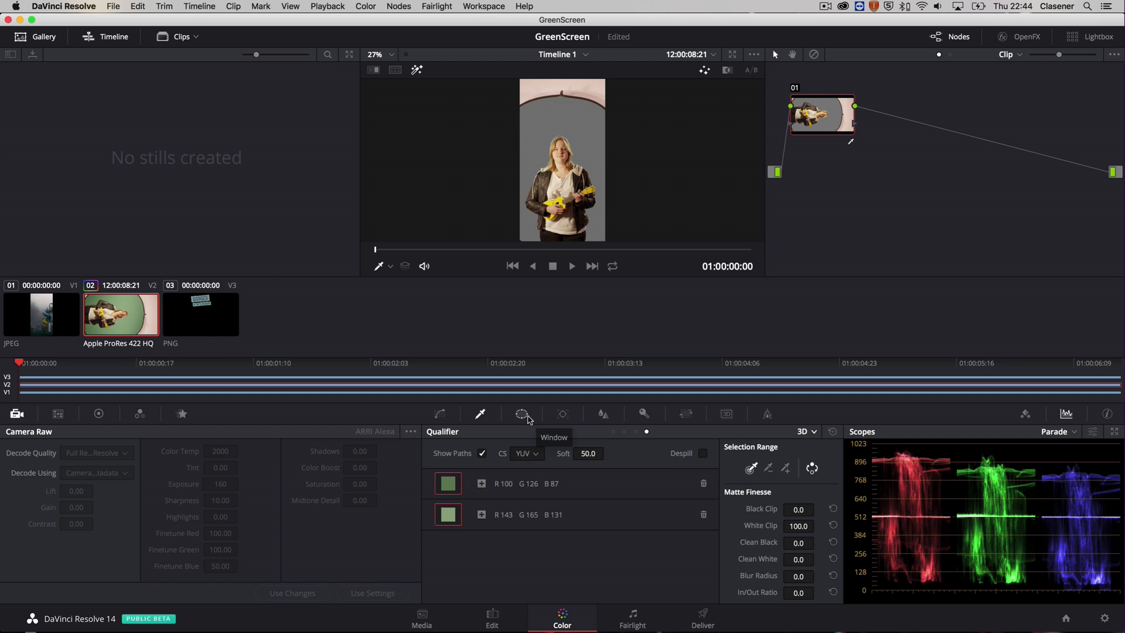
Step: Draw a Curve power window around the top of the frame and invert it
{"action": "left_click", "coordinate": [521, 413]}
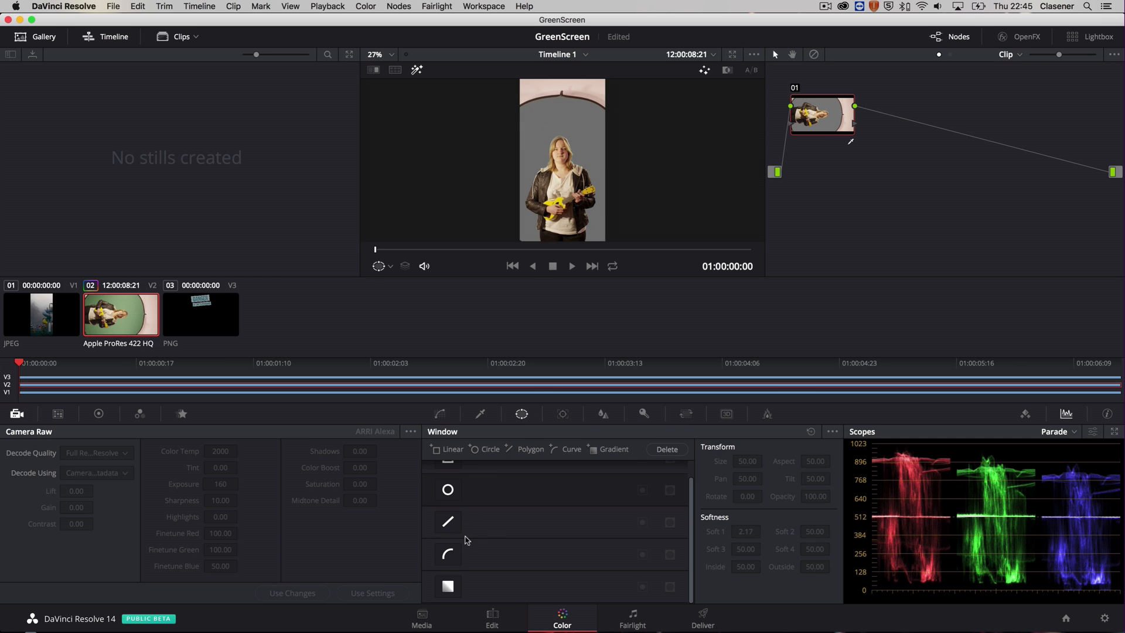
{"action": "left_click", "coordinate": [448, 553]}
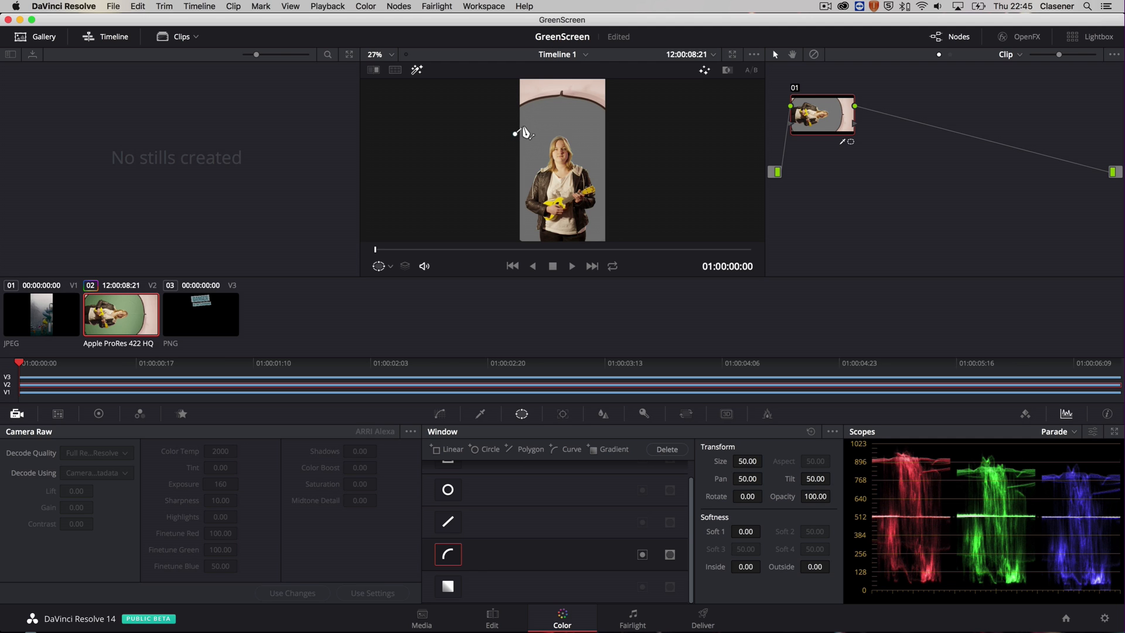
{"action": "left_click_drag", "start_coordinate": [514, 132], "coordinate": [629, 138]}
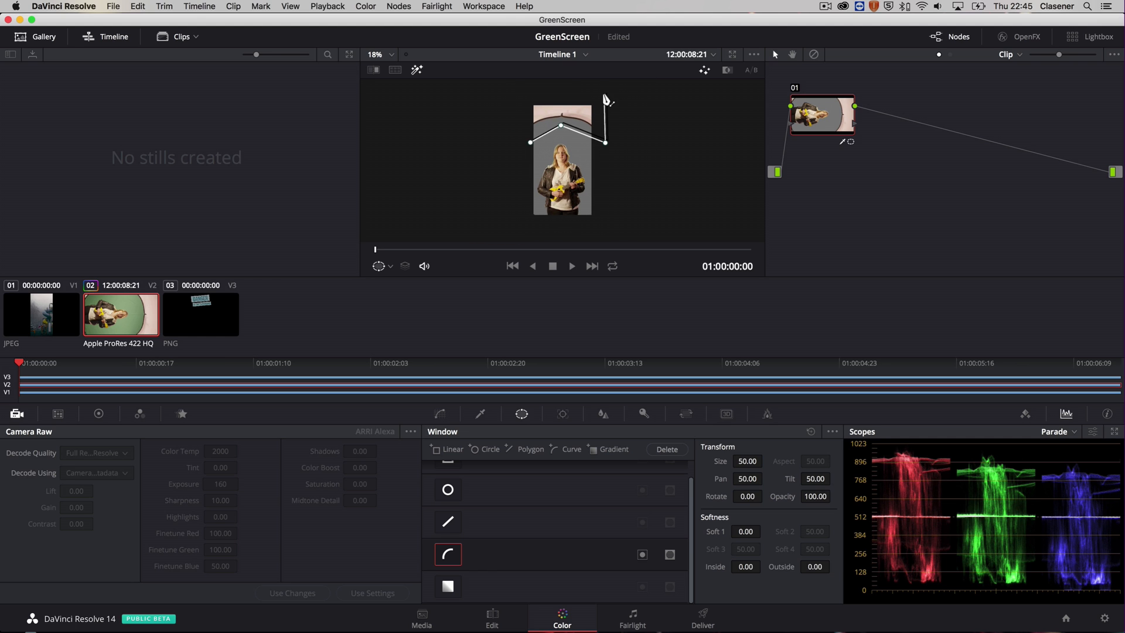
{"action": "scroll", "scroll_direction": "down", "scroll_amount": 3}
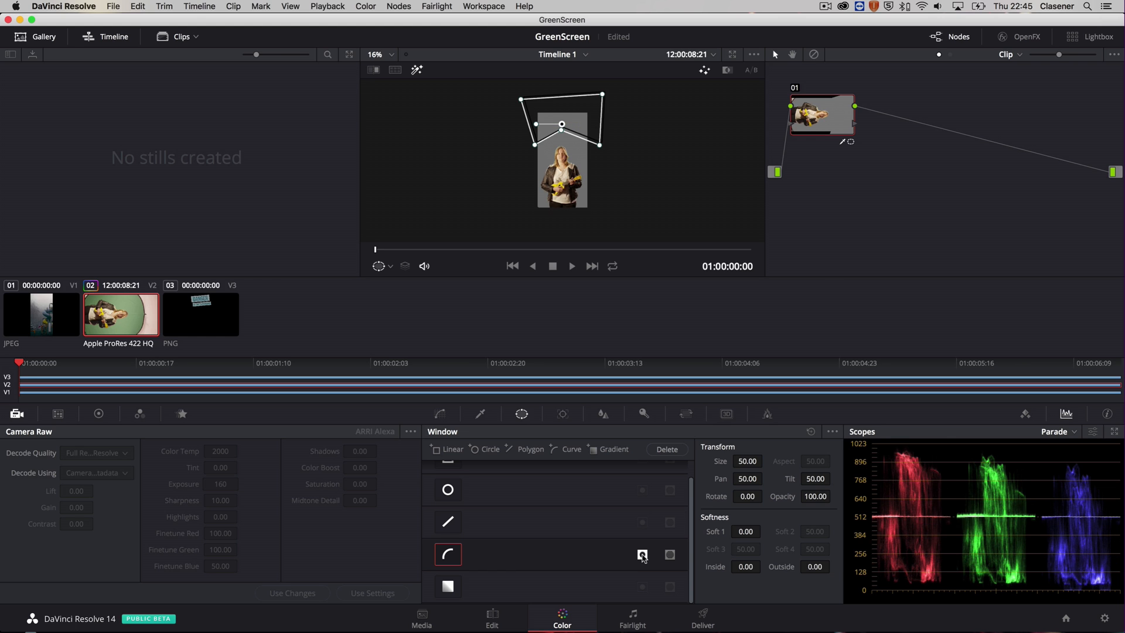
{"action": "left_click", "coordinate": [642, 554]}
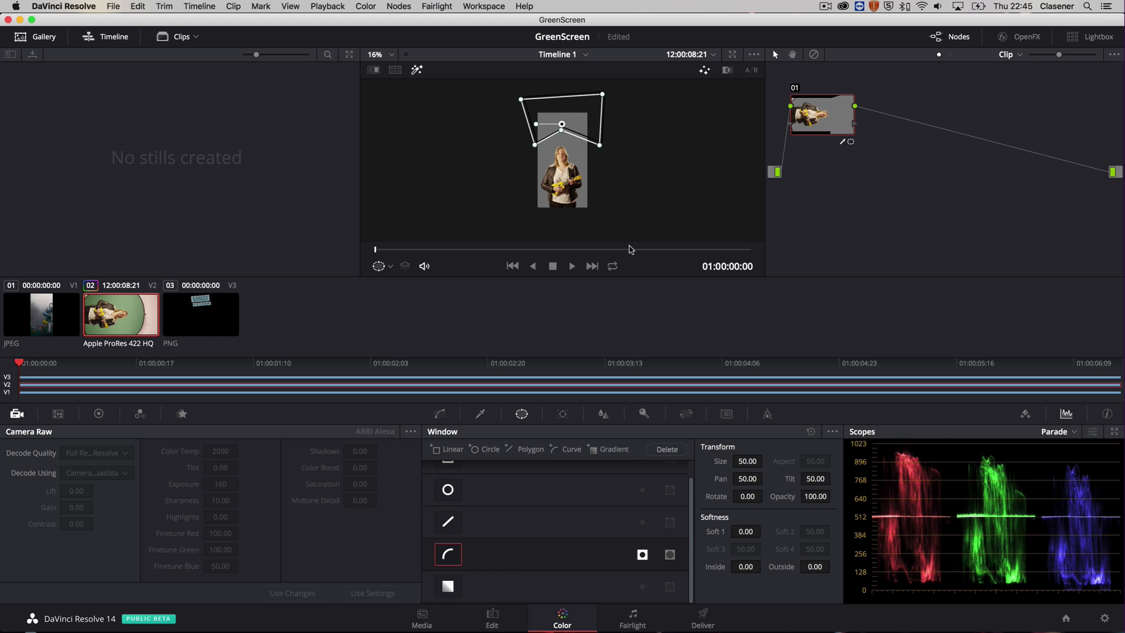
{"action": "mouse_move", "coordinate": [608, 271]}
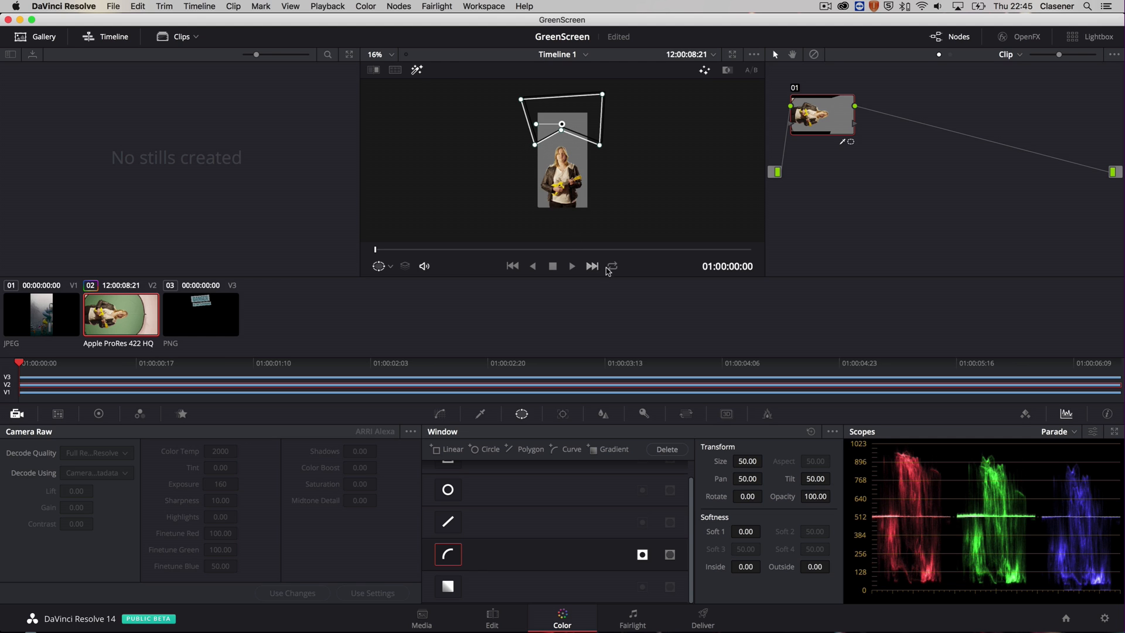
Step: Stretch the curve window past the top edge with Softness Outside 5.50
{"action": "left_click", "coordinate": [379, 56]}
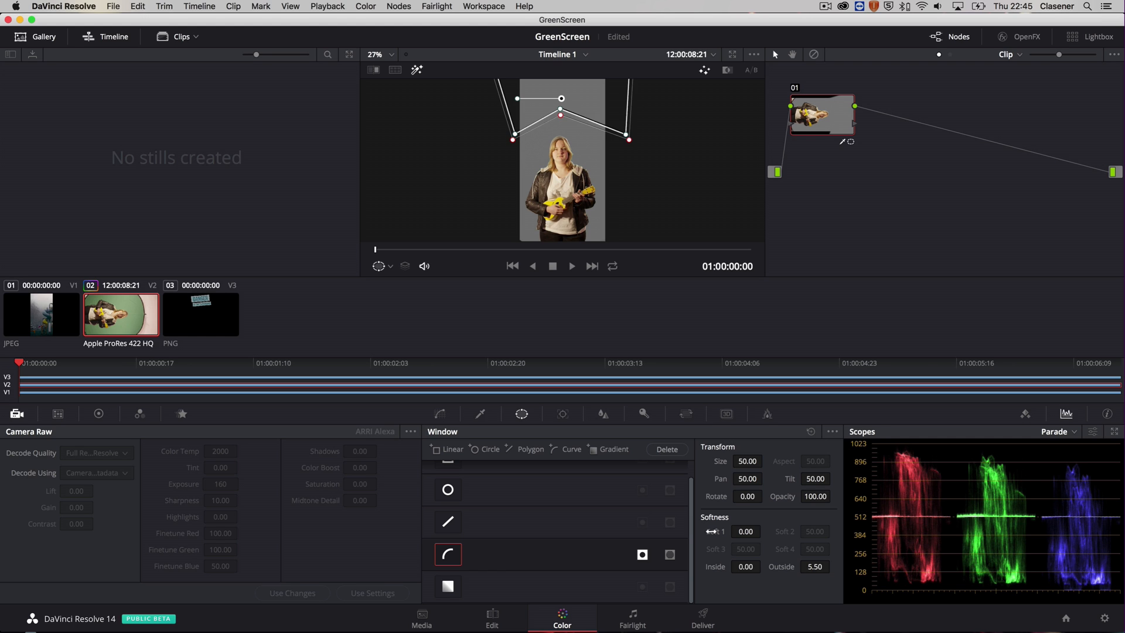
{"action": "mouse_move", "coordinate": [604, 187]}
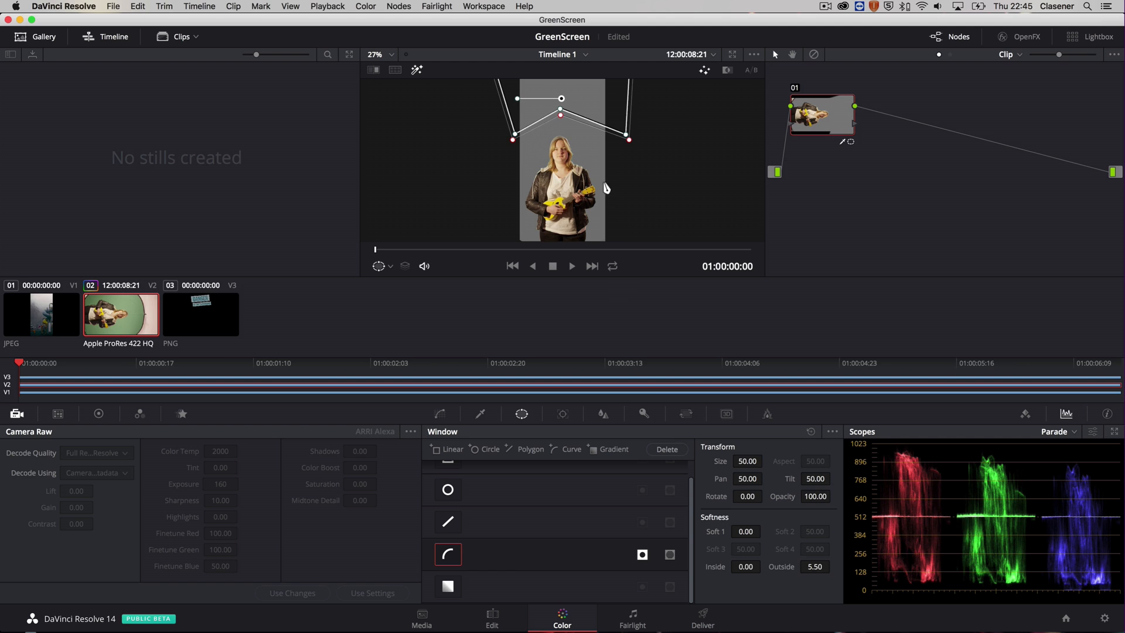
{"action": "mouse_move", "coordinate": [536, 84]}
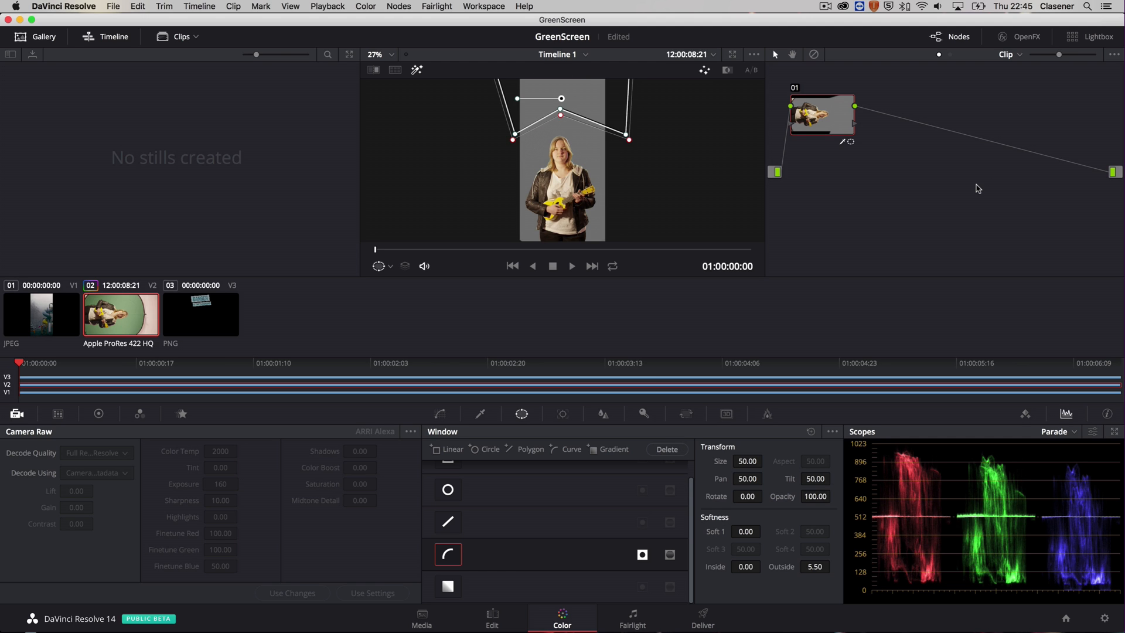
Step: Add an Alpha Output to the node graph and view the composite on the Edit page
{"action": "right_click", "coordinate": [977, 188]}
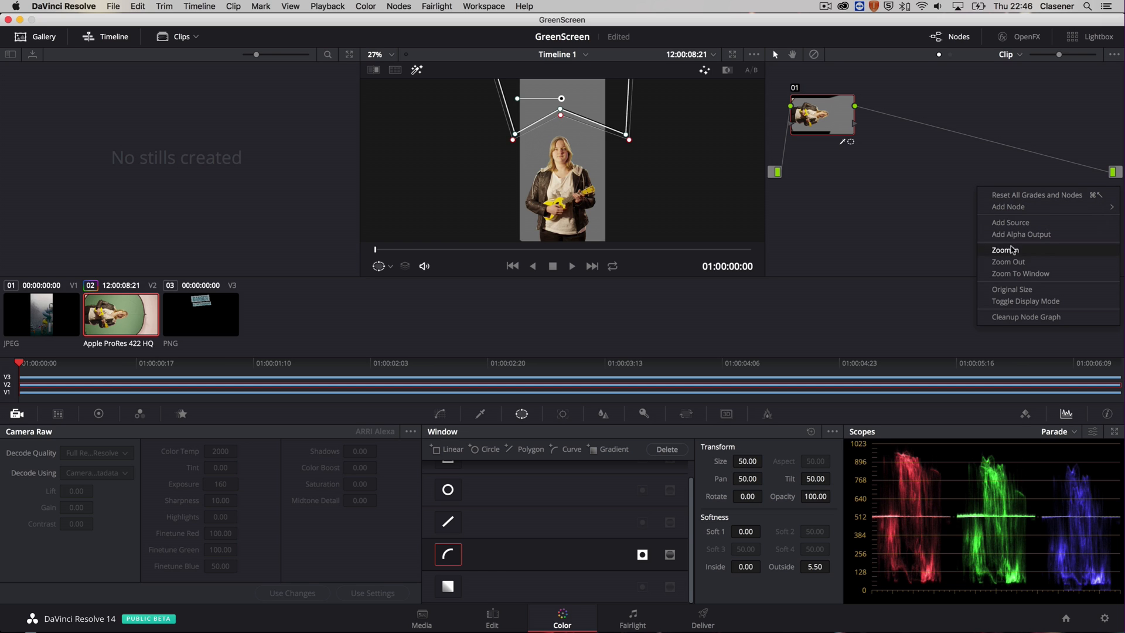
{"action": "mouse_move", "coordinate": [1020, 235]}
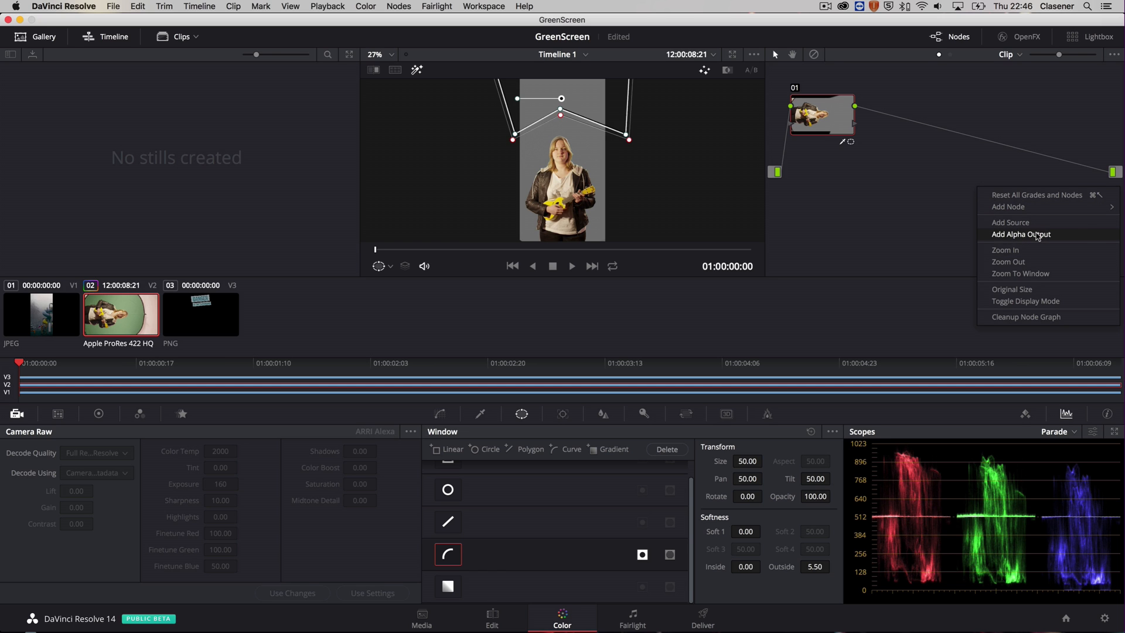
{"action": "left_click", "coordinate": [1021, 234]}
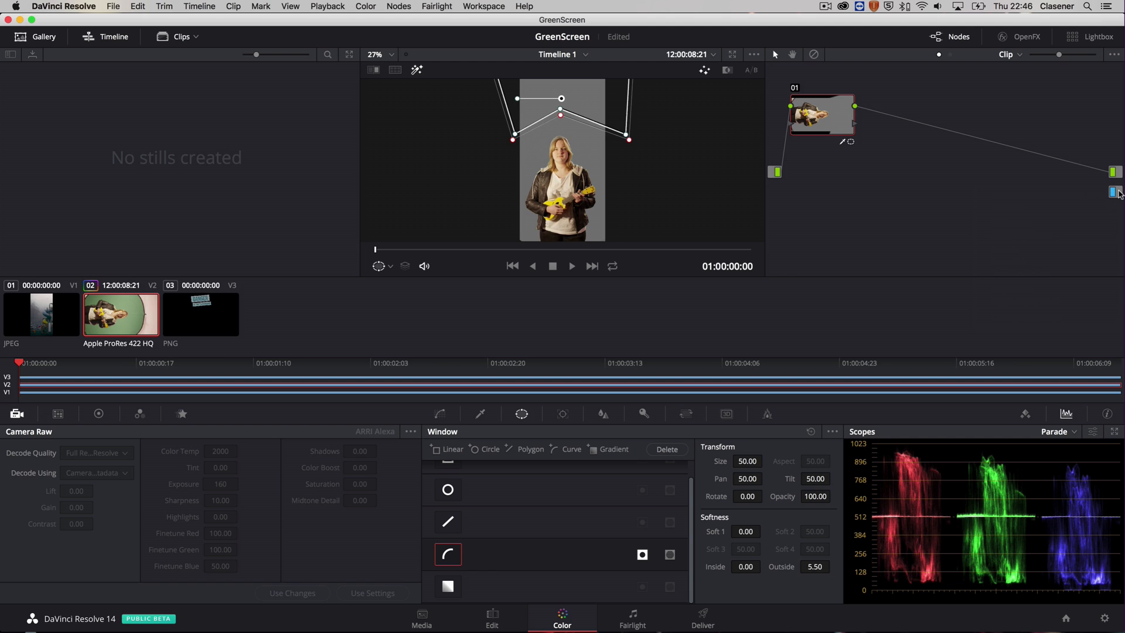
{"action": "mouse_move", "coordinate": [855, 126]}
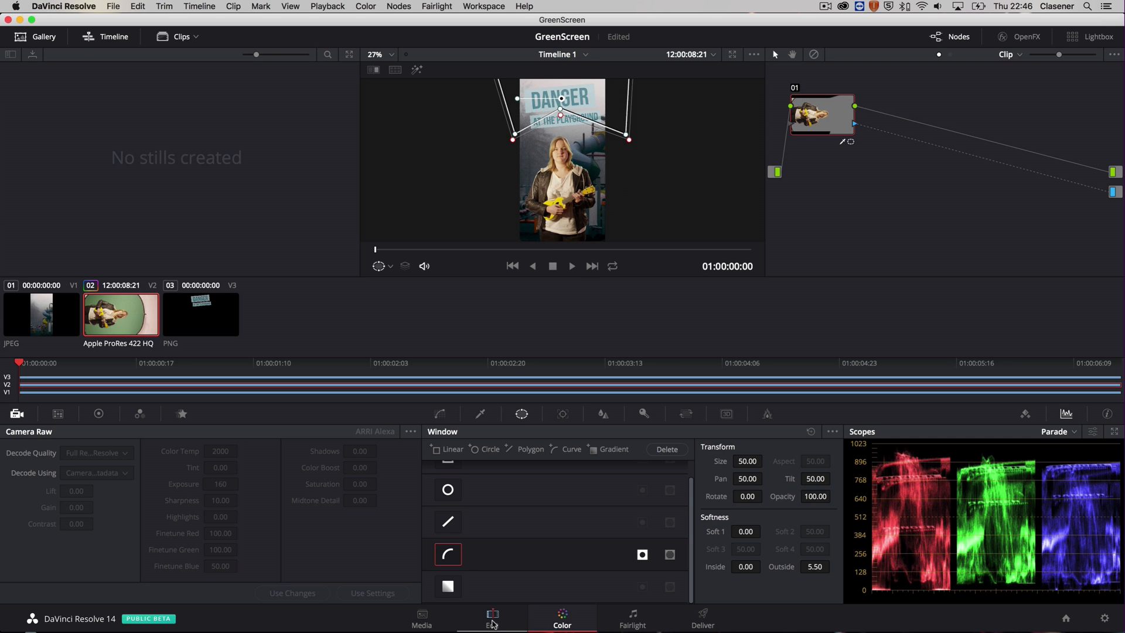
{"action": "left_click", "coordinate": [491, 617]}
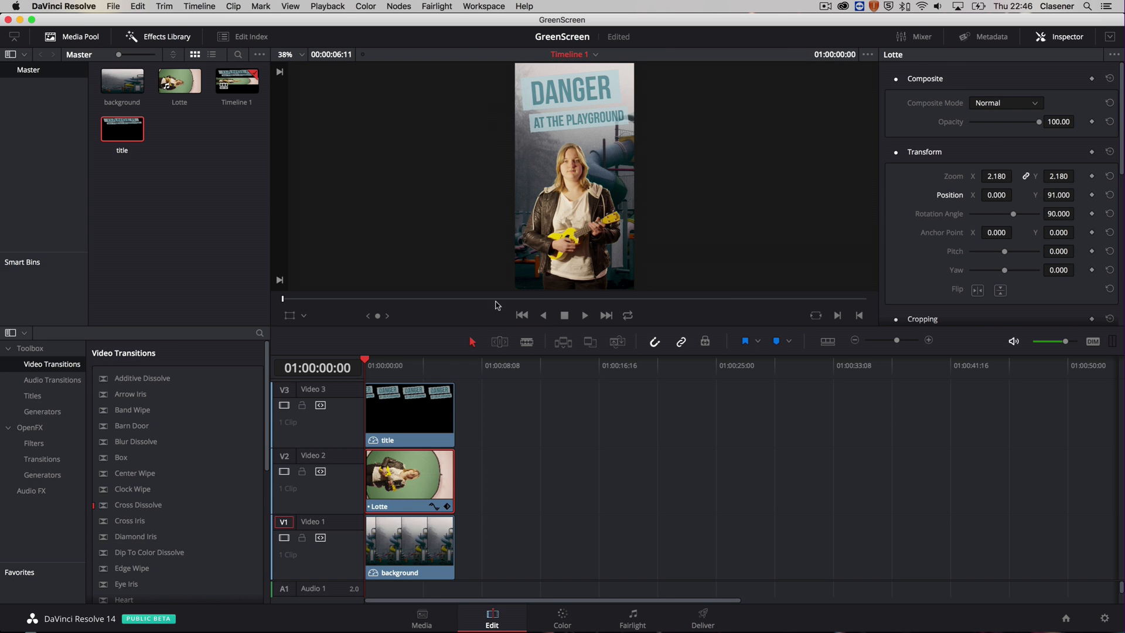
{"action": "mouse_move", "coordinate": [518, 136]}
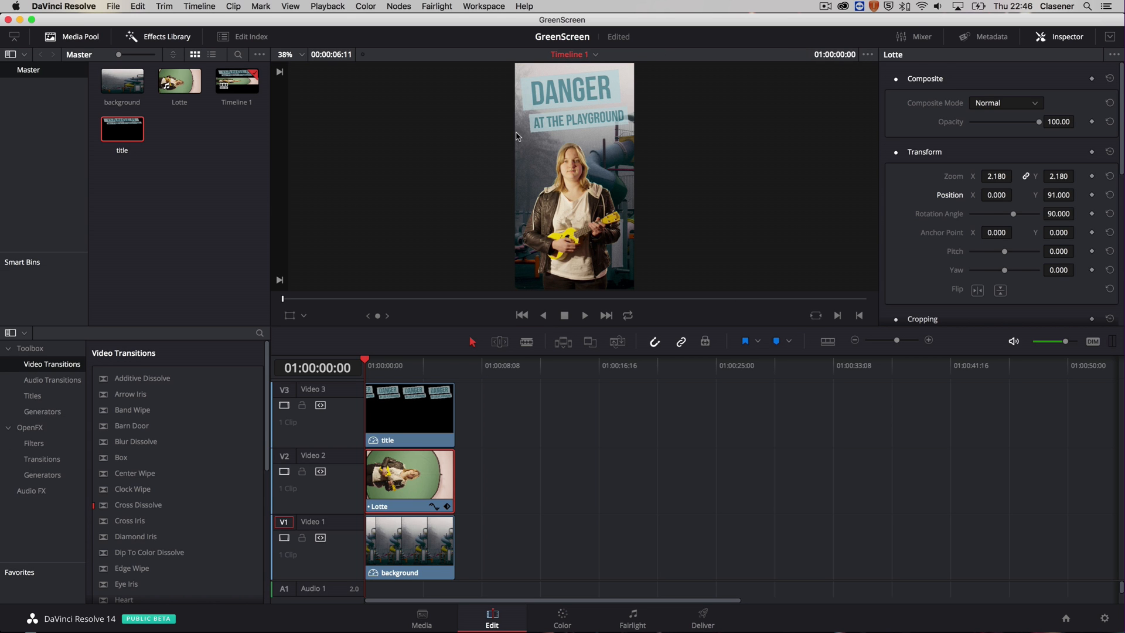
{"action": "mouse_move", "coordinate": [567, 618]}
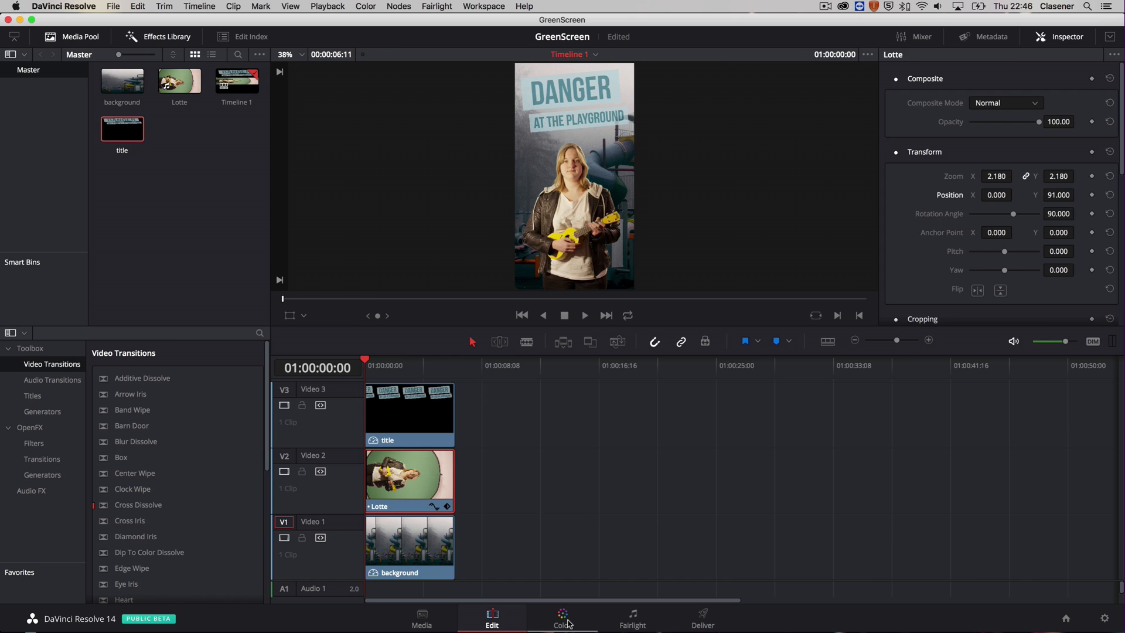
Step: Lower Lotte's Sat to 32.20 in Color Wheels and check the poster on the Edit page
{"action": "left_click", "coordinate": [561, 619]}
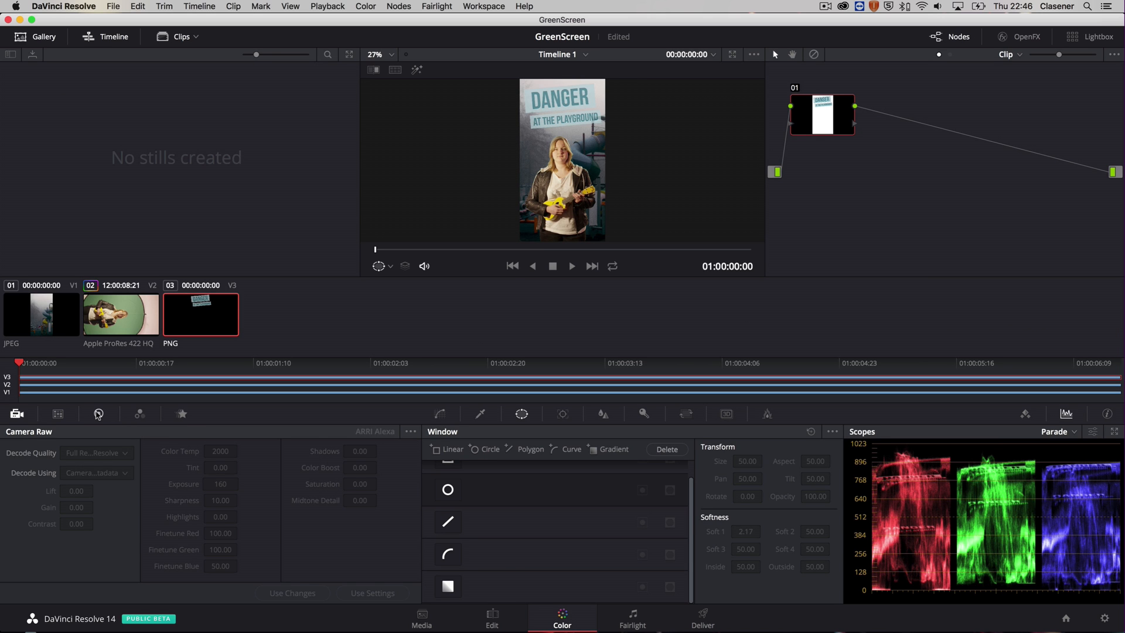
{"action": "left_click", "coordinate": [99, 413]}
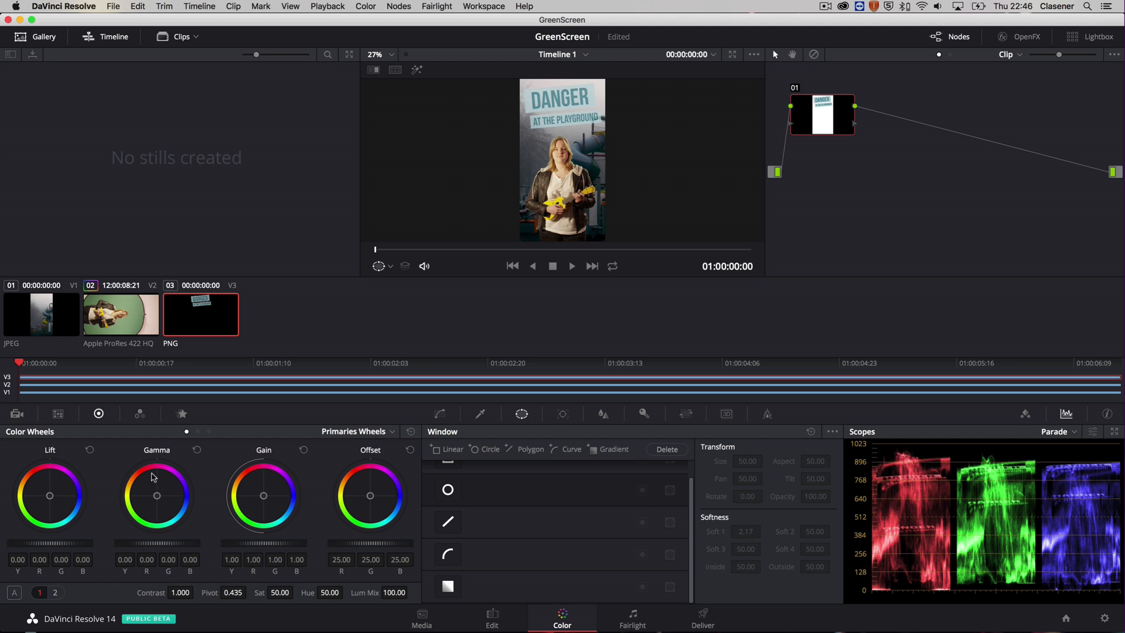
{"action": "mouse_move", "coordinate": [266, 596]}
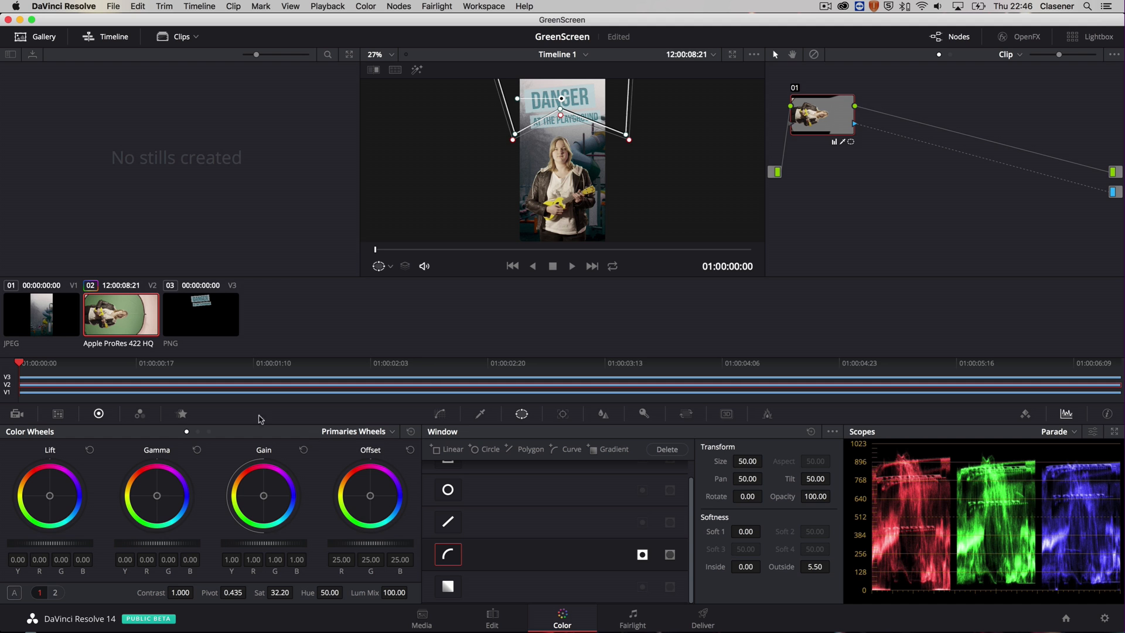
{"action": "left_click", "coordinate": [491, 618]}
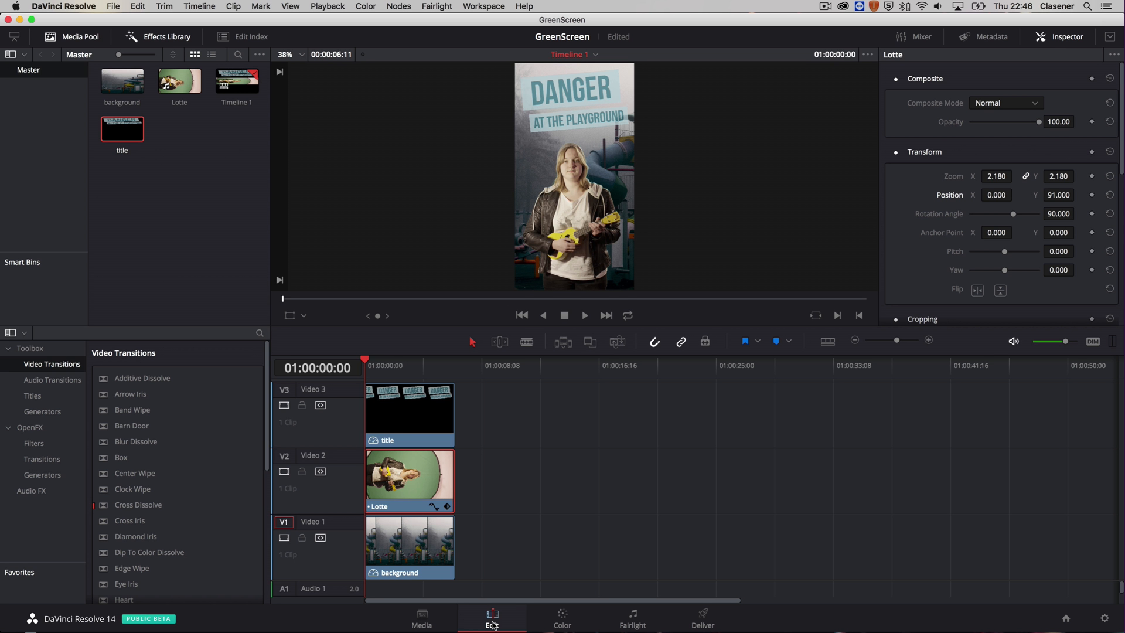